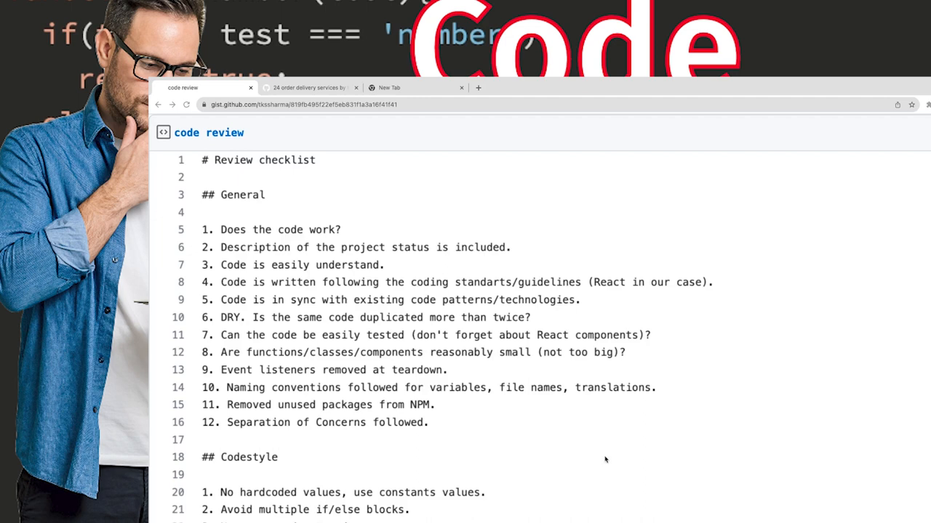
pyautogui.moveTo(396, 221)
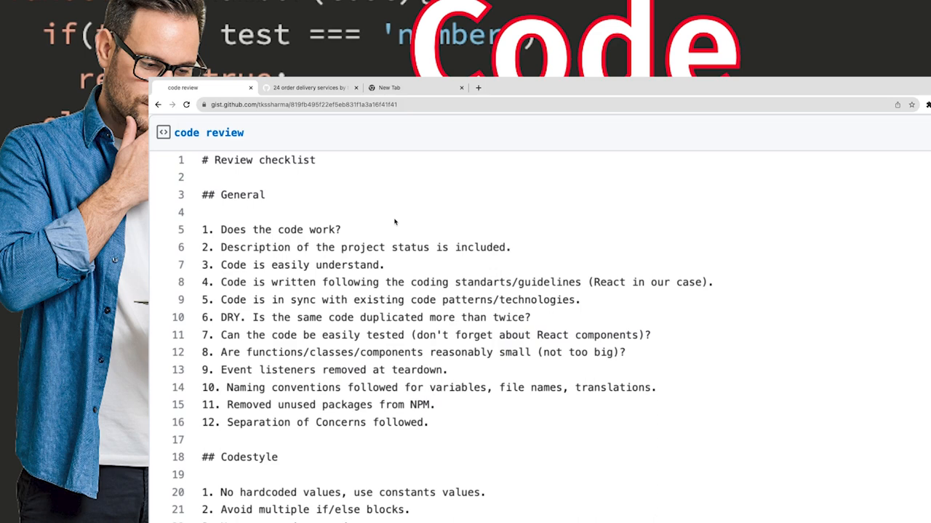
pyautogui.moveTo(413, 272)
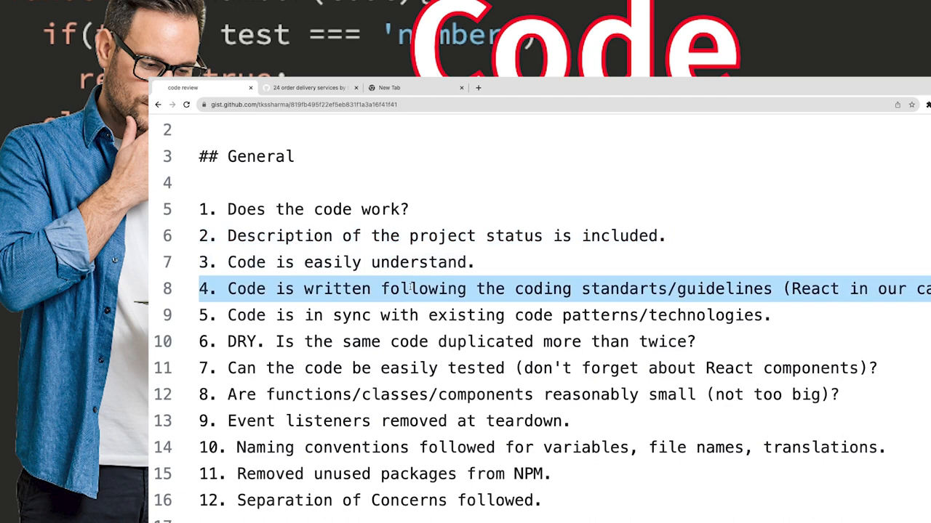
# Step: Read down the React review checklist and highlight the 'that = this' phrase in rule 2
pyautogui.click(399, 314)
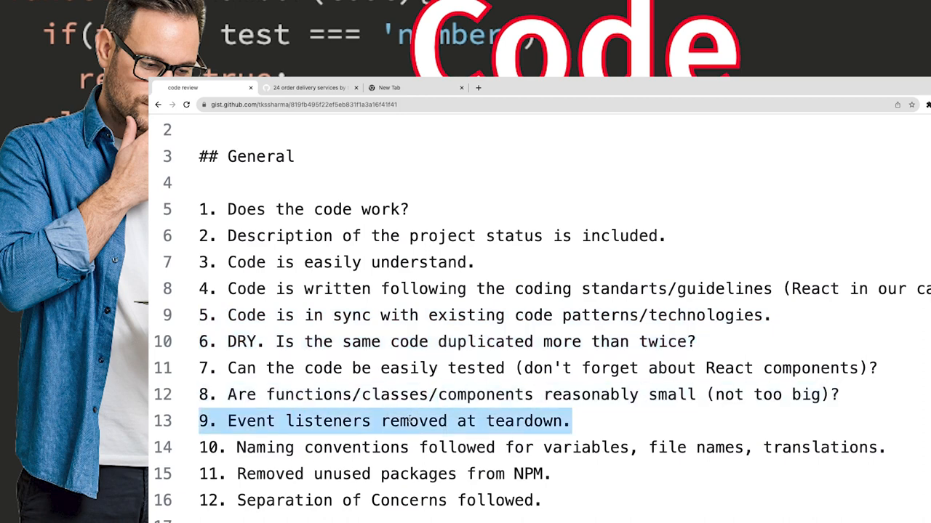
pyautogui.scroll(-3)
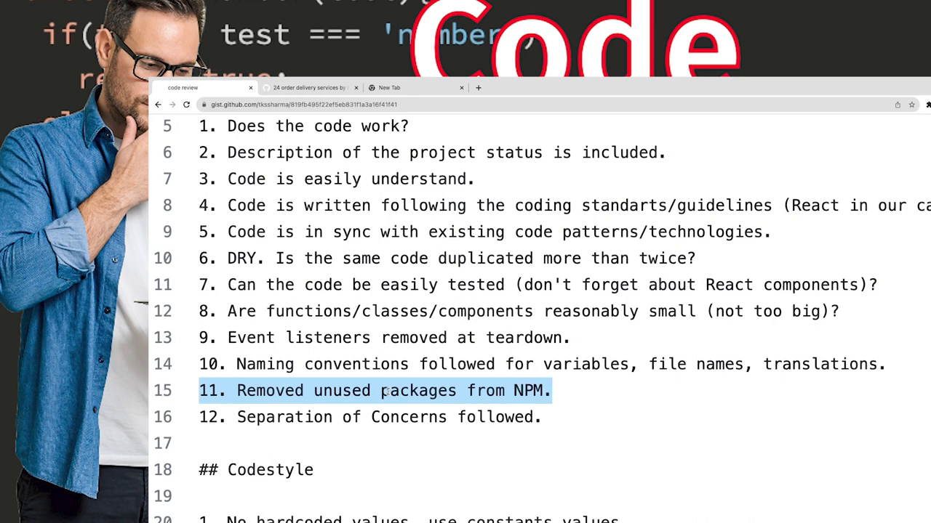
pyautogui.click(371, 390)
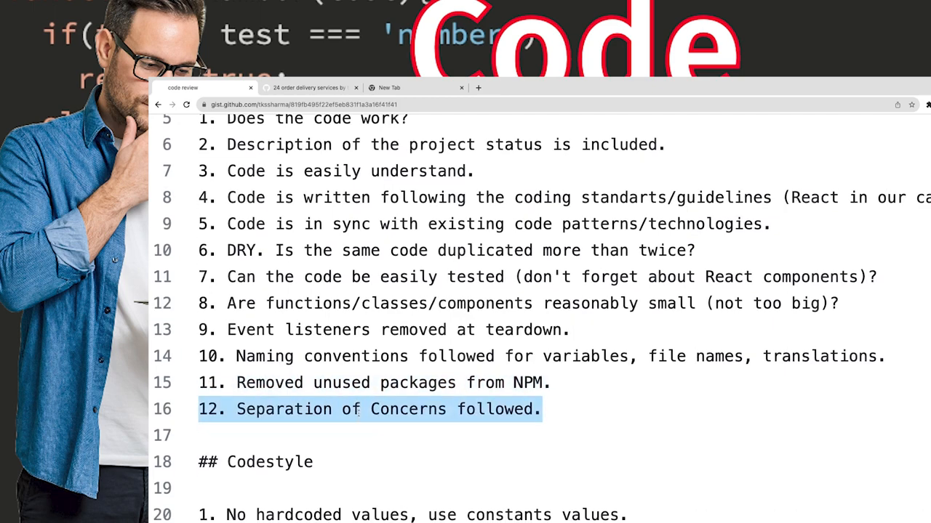
pyautogui.scroll(-3)
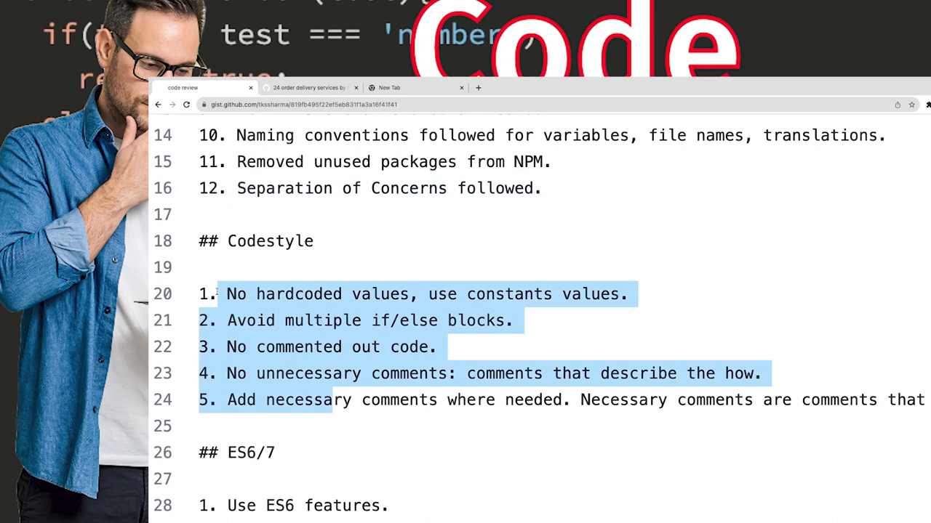
pyautogui.scroll(-3)
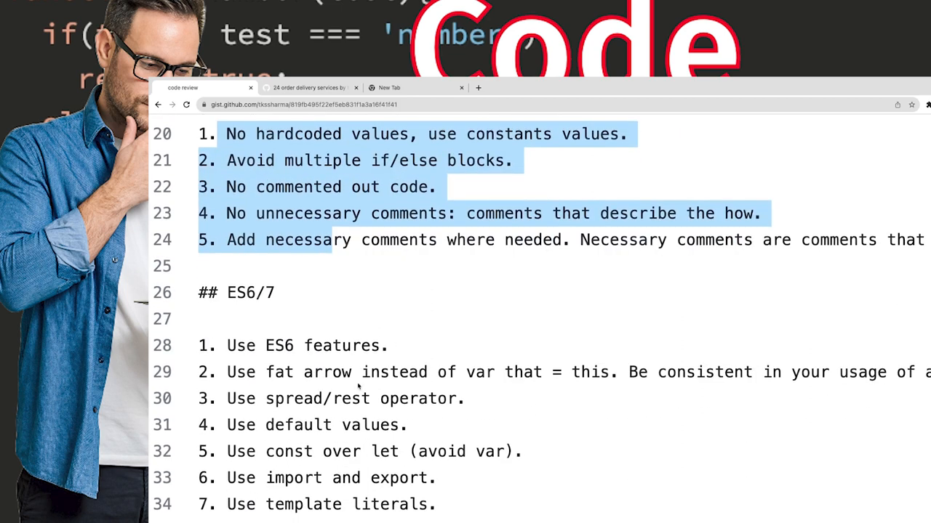
pyautogui.scroll(-3)
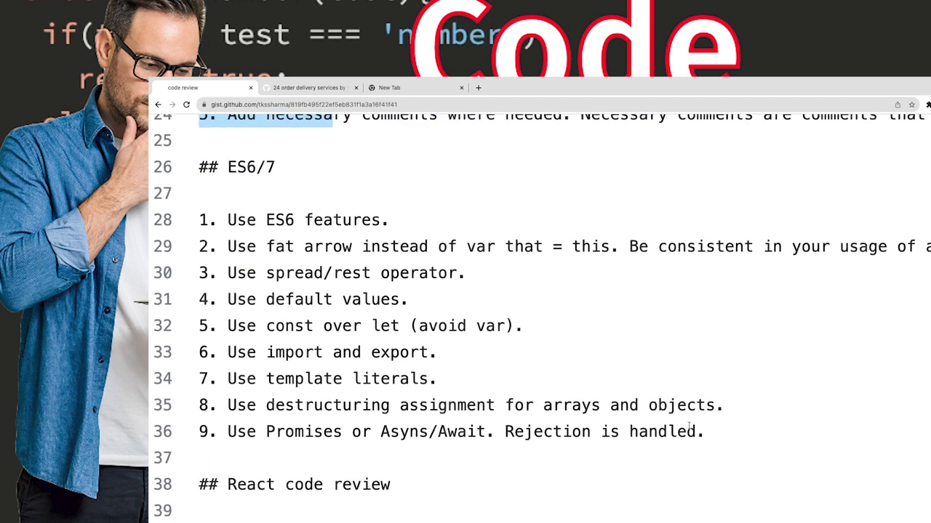
pyautogui.moveTo(268, 273); pyautogui.dragTo(704, 431)
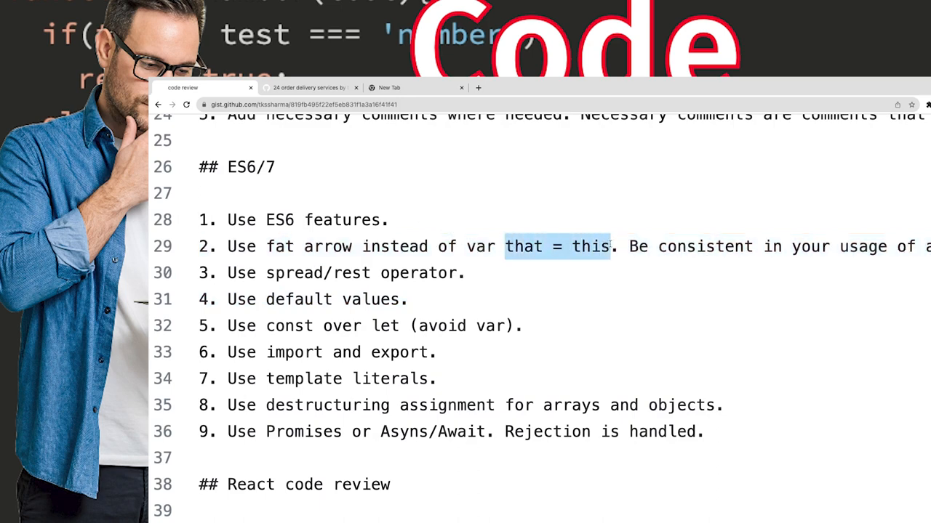
pyautogui.moveTo(451, 262)
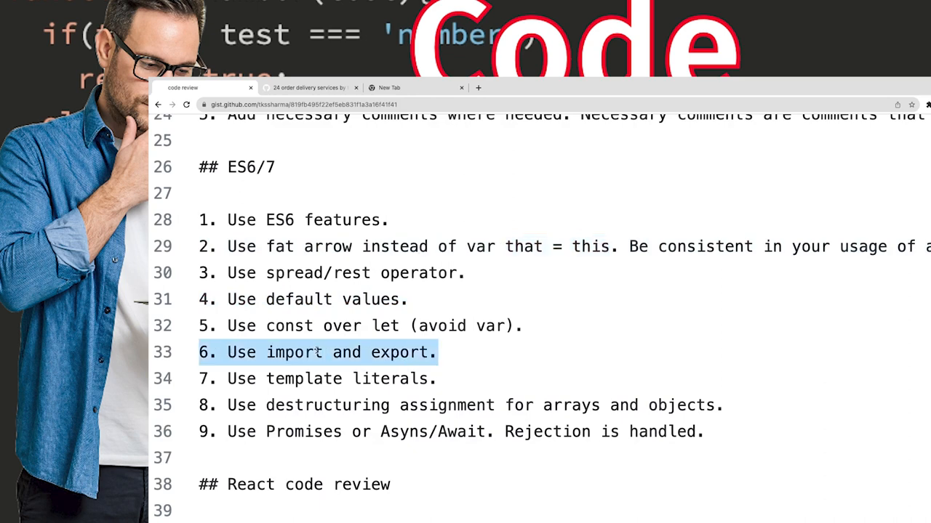
# Step: Finish the remaining React rules, marking 'have' in the propTypes rule, then switch to the pull request's Files changed
pyautogui.click(320, 325)
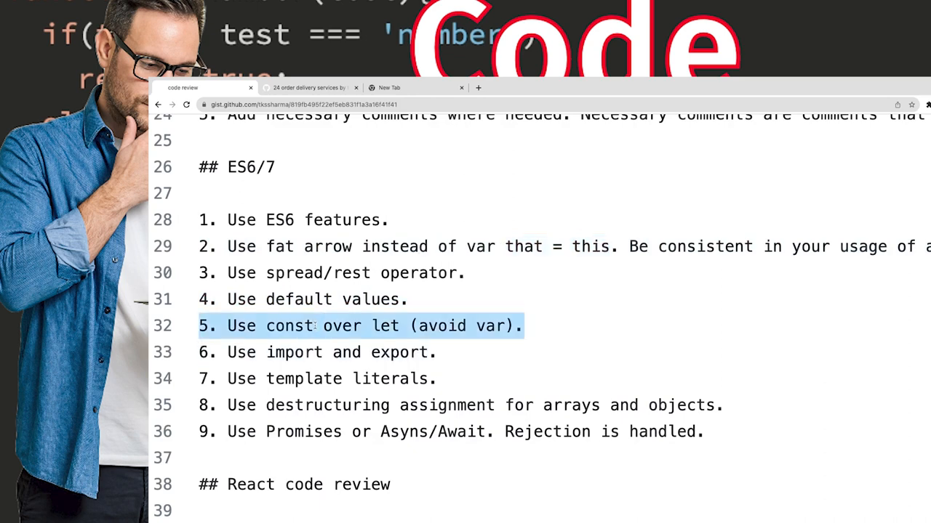
pyautogui.scroll(-3)
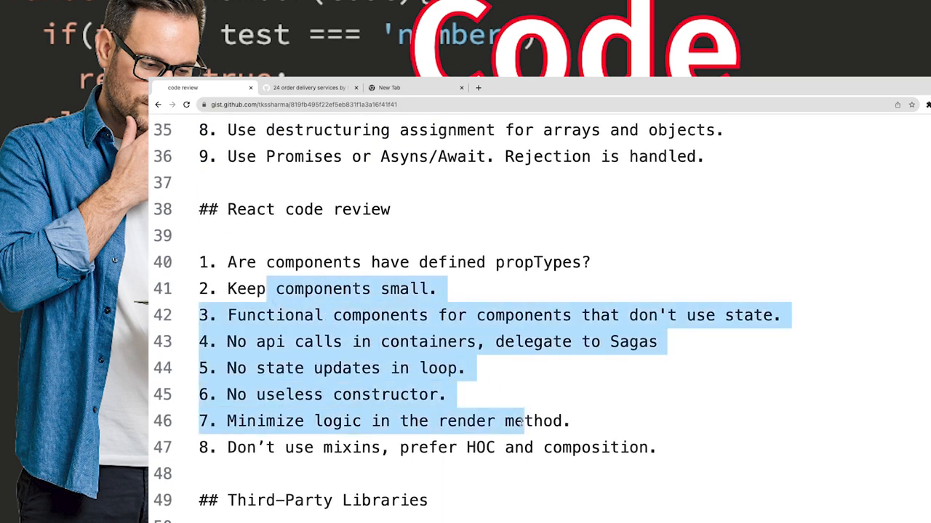
pyautogui.click(503, 399)
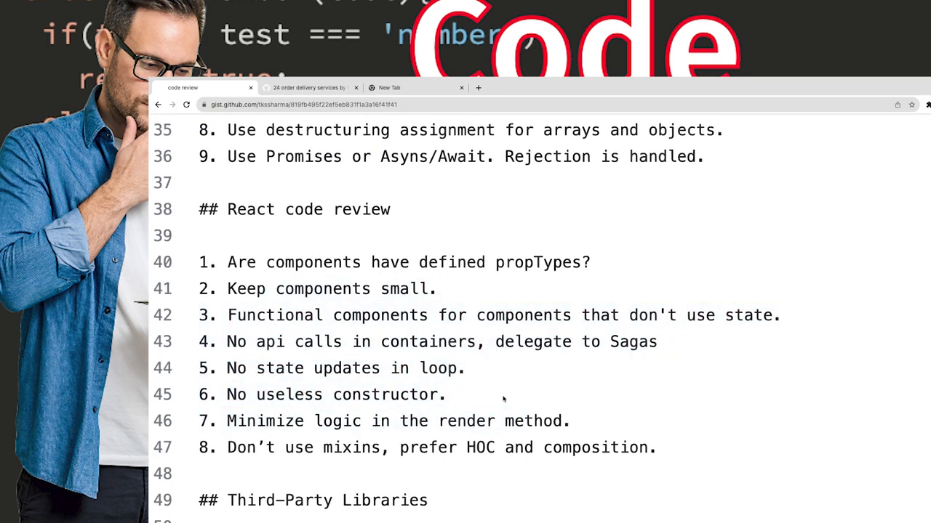
pyautogui.moveTo(422, 250)
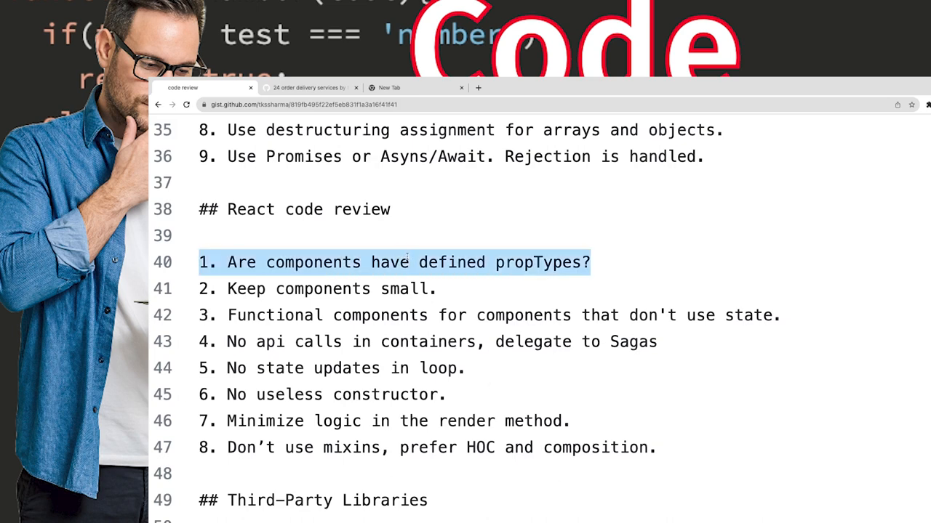
pyautogui.doubleClick(389, 261)
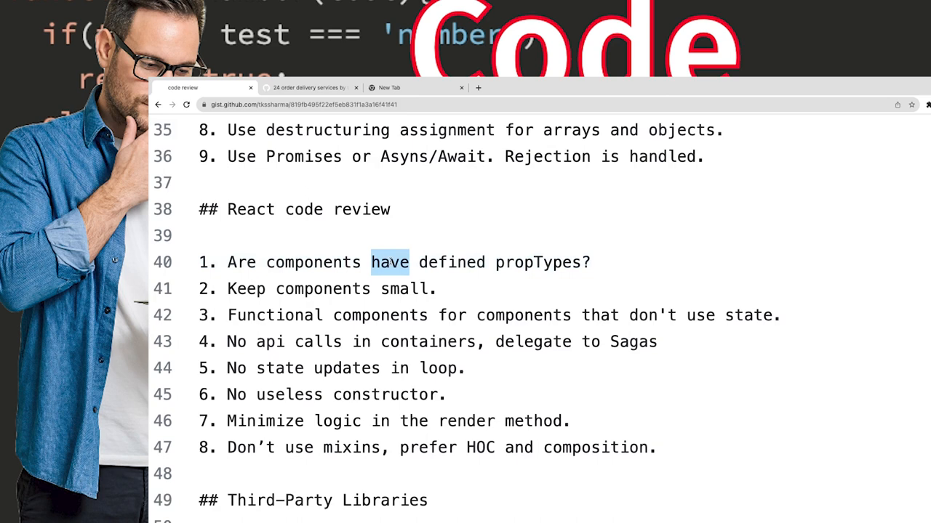
pyautogui.click(309, 87)
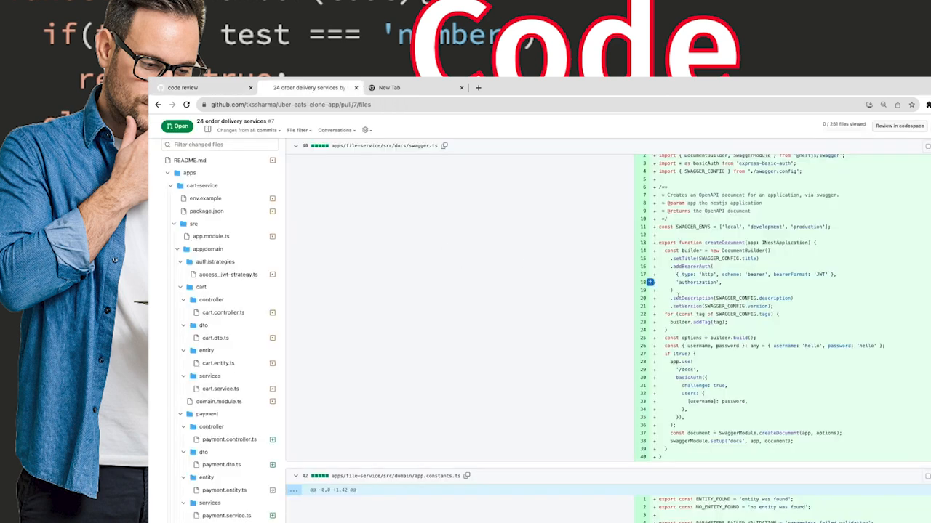
# Step: Scroll the diff to swagger.ts and start an inline review comment on line 26 with the hardcoded credentials
pyautogui.scroll(3)
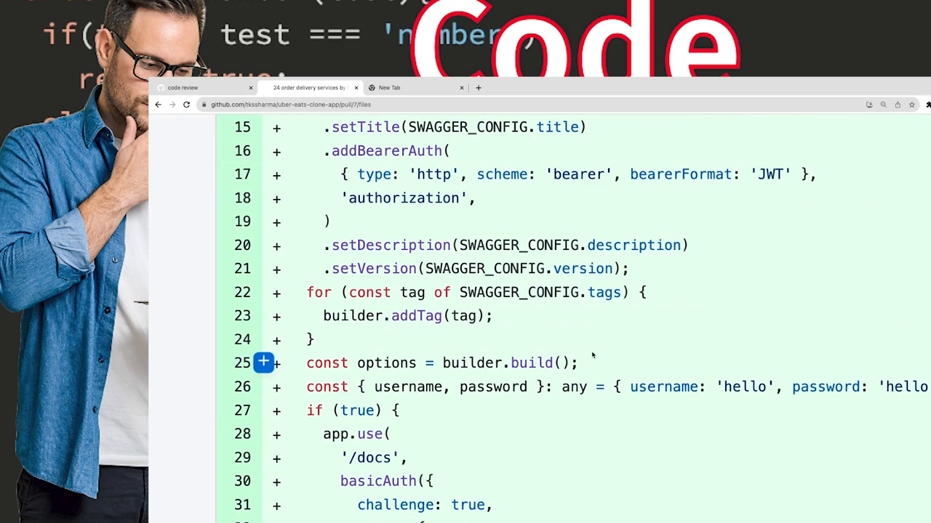
pyautogui.scroll(3)
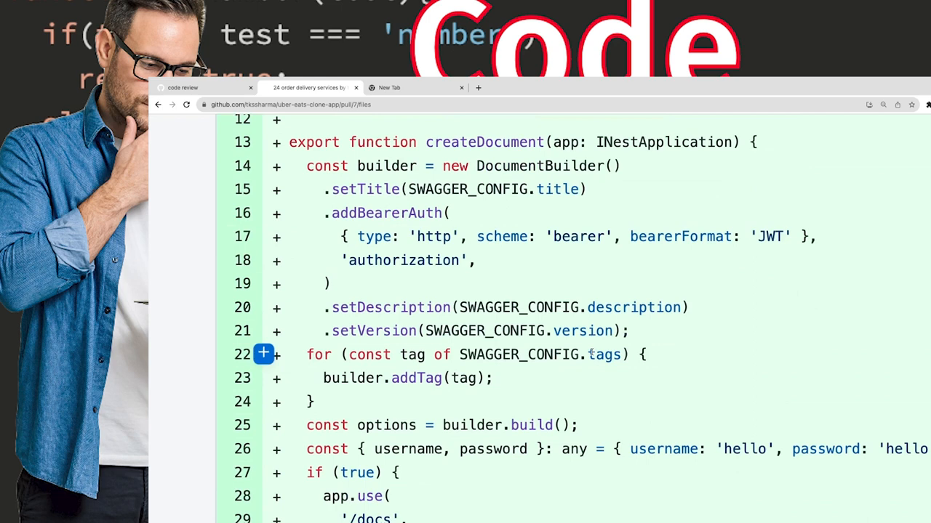
pyautogui.scroll(-3)
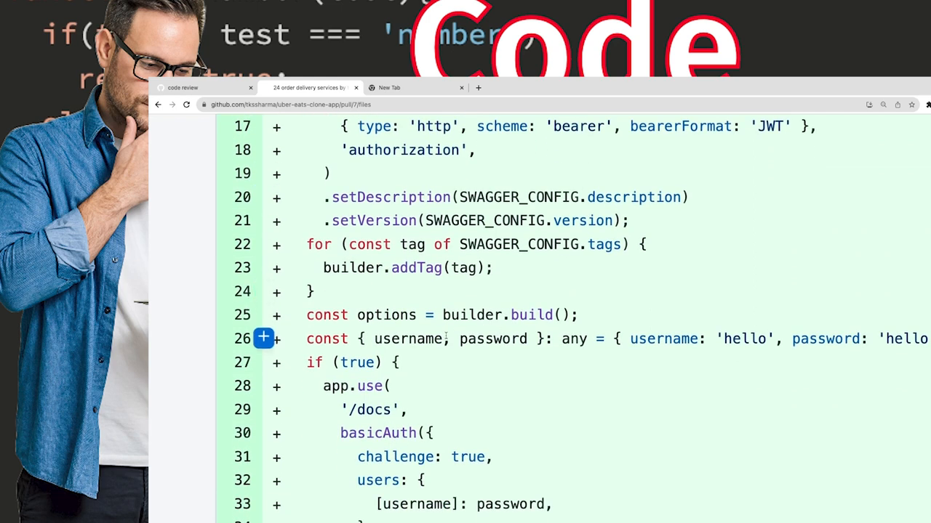
pyautogui.doubleClick(663, 338)
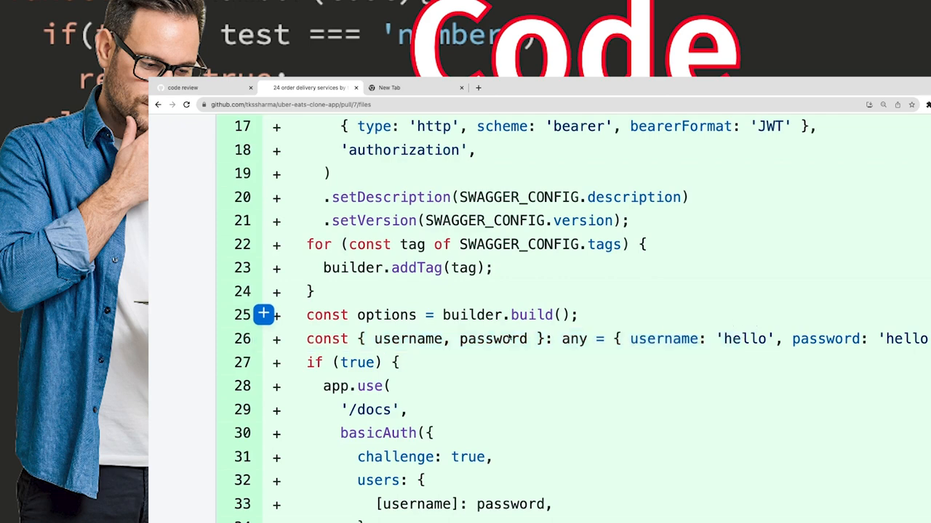
pyautogui.moveTo(264, 339)
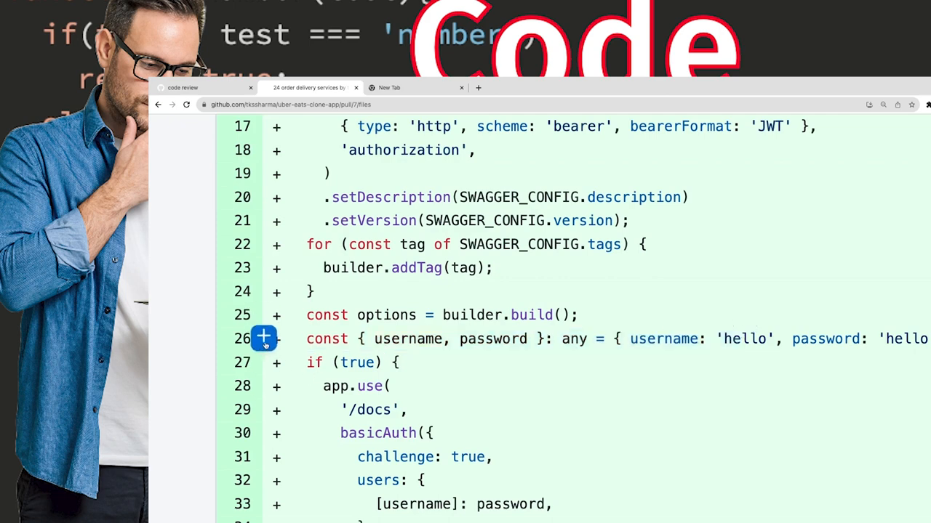
pyautogui.click(263, 337)
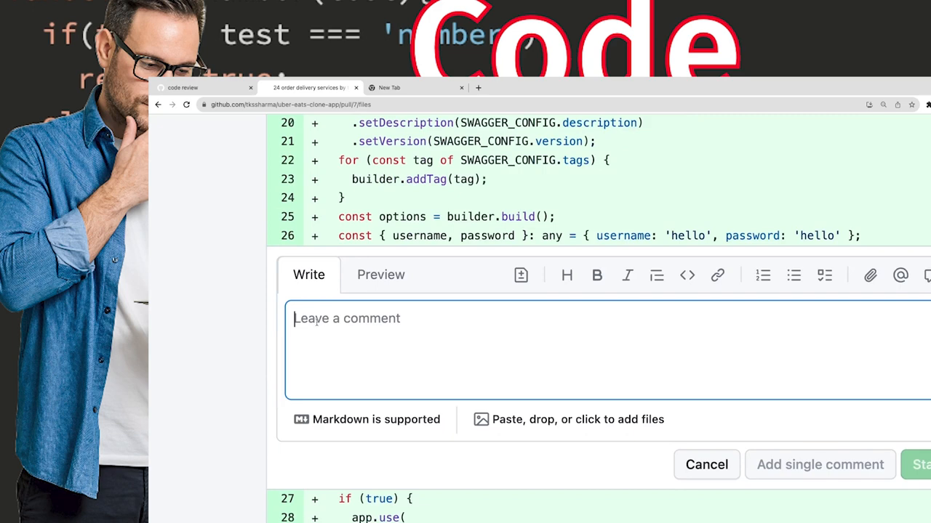
pyautogui.write("This variable should be called 'userId'")
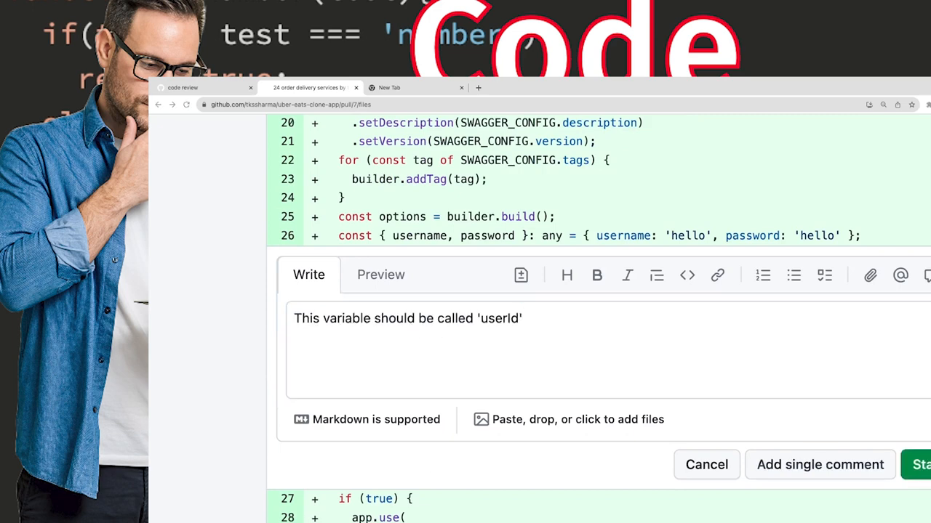
pyautogui.moveTo(448, 380)
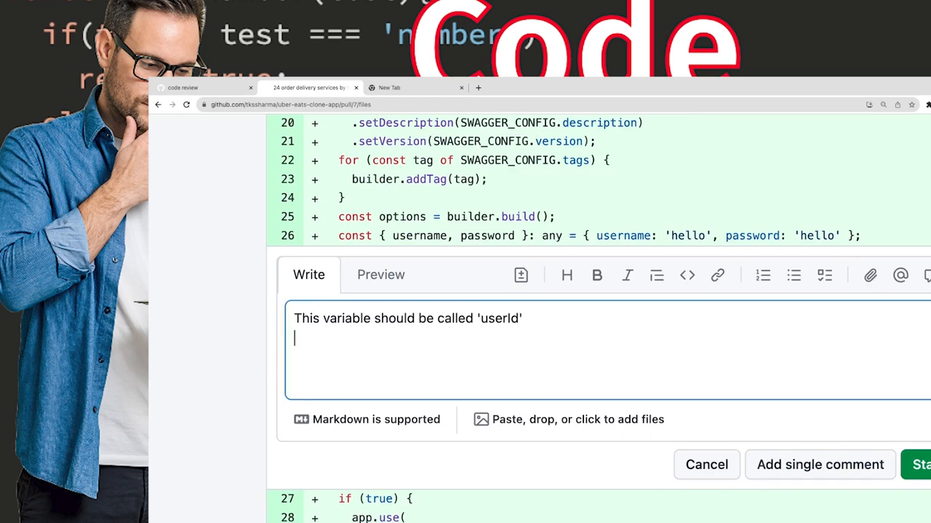
pyautogui.write('"What do you think about calling this variable \'userId\'"')
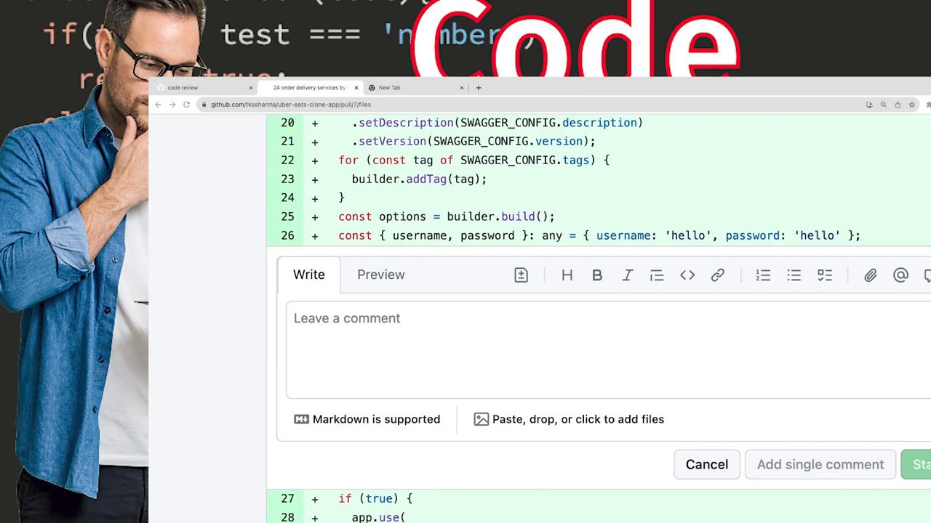
pyautogui.moveTo(407, 332)
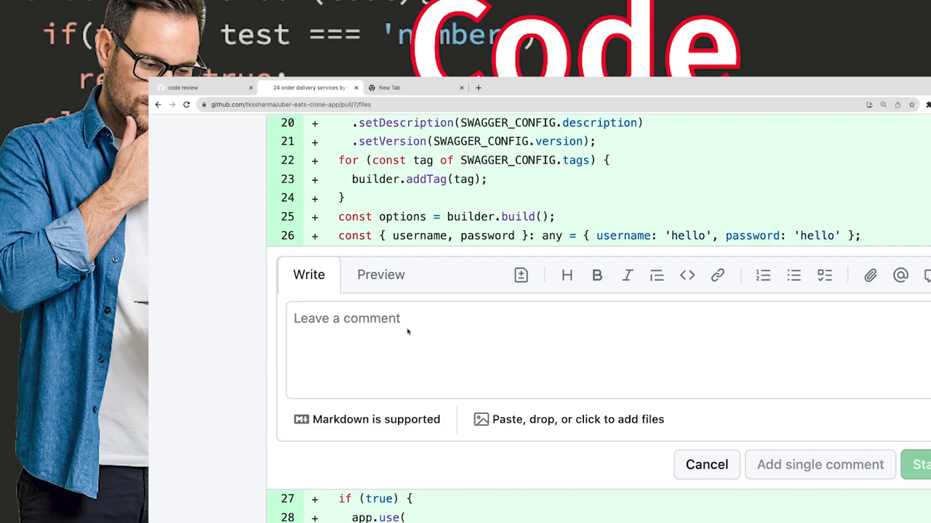
# Step: Draft 'You did not close the socket connection here.' with rephrasing 'This code does not close the socket connection.' and select it all
pyautogui.write('You did not close the socket connection here.')
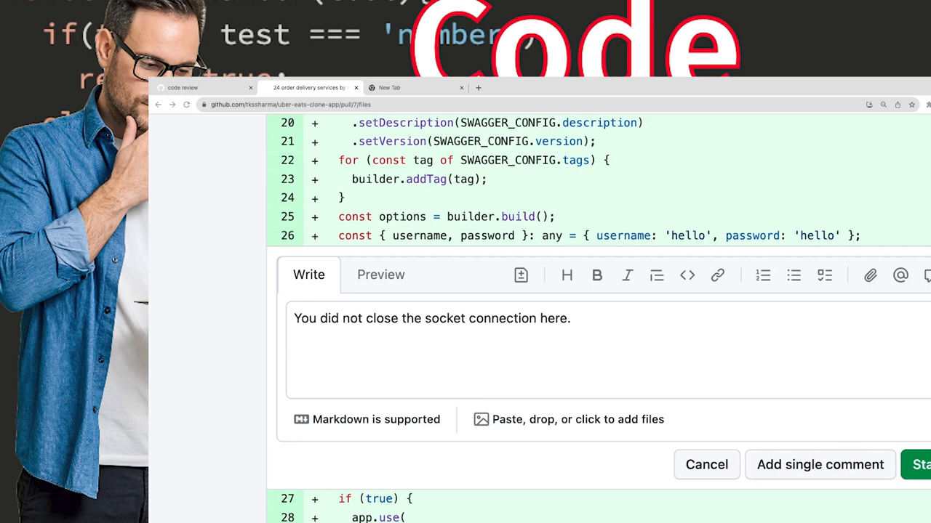
pyautogui.moveTo(331, 378)
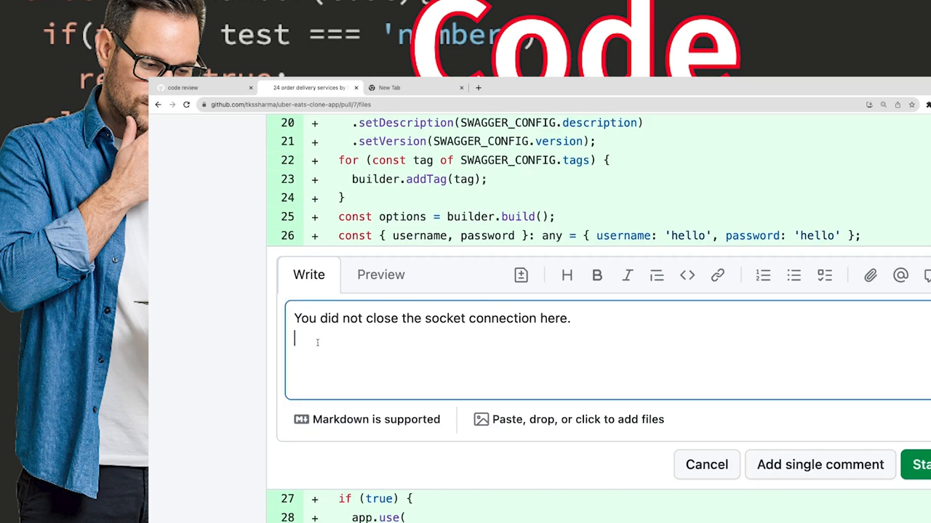
pyautogui.write('"This code does not close the socket connection."')
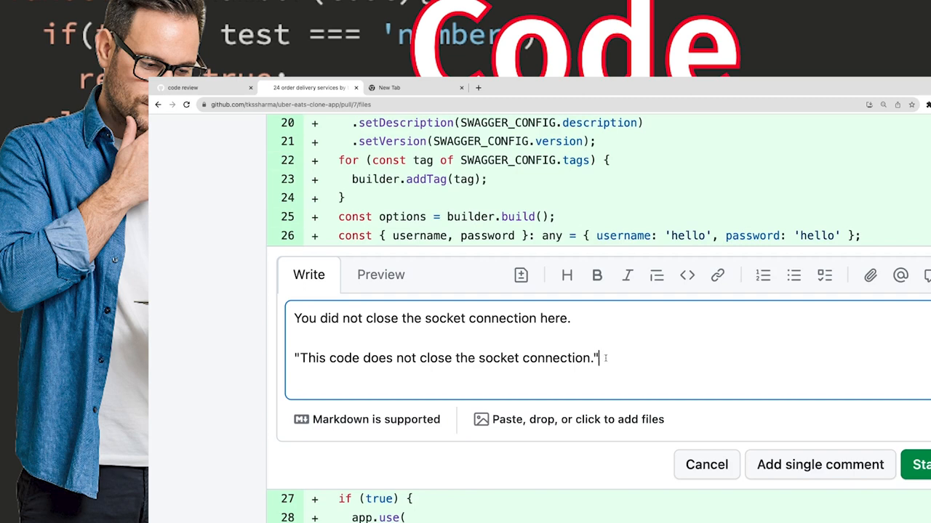
pyautogui.tripleClick(445, 357)
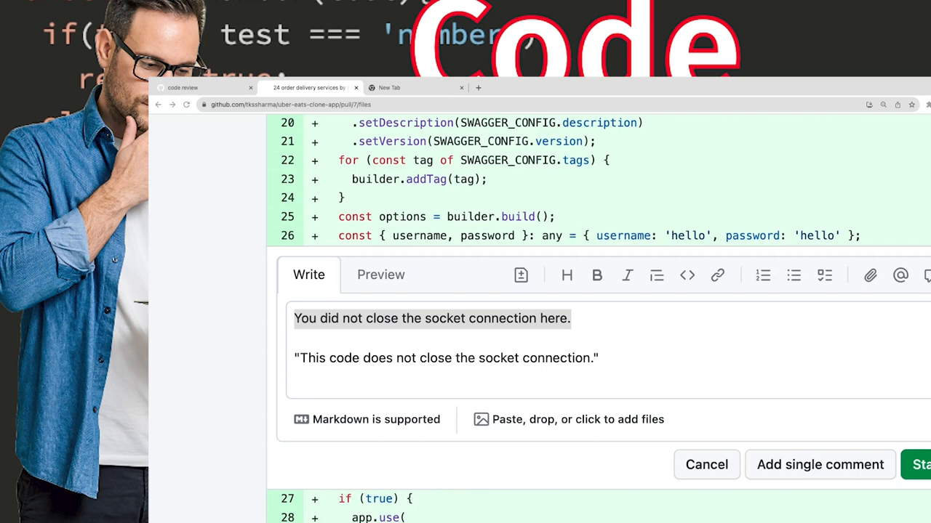
pyautogui.press('ctrl+a')
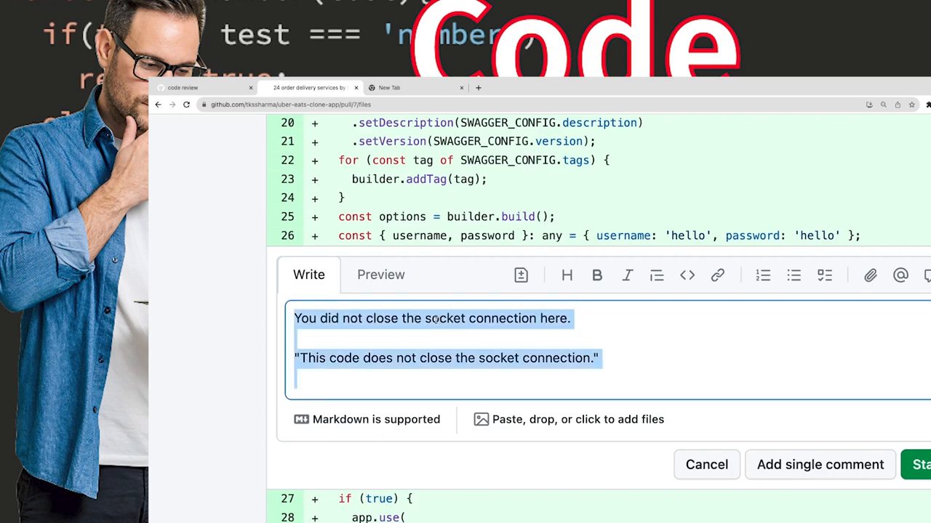
# Step: Replace the draft with 'This code is hard to understand.' and 'It's hard for me to understand this code.'
pyautogui.write('"This code is hard to understand.')
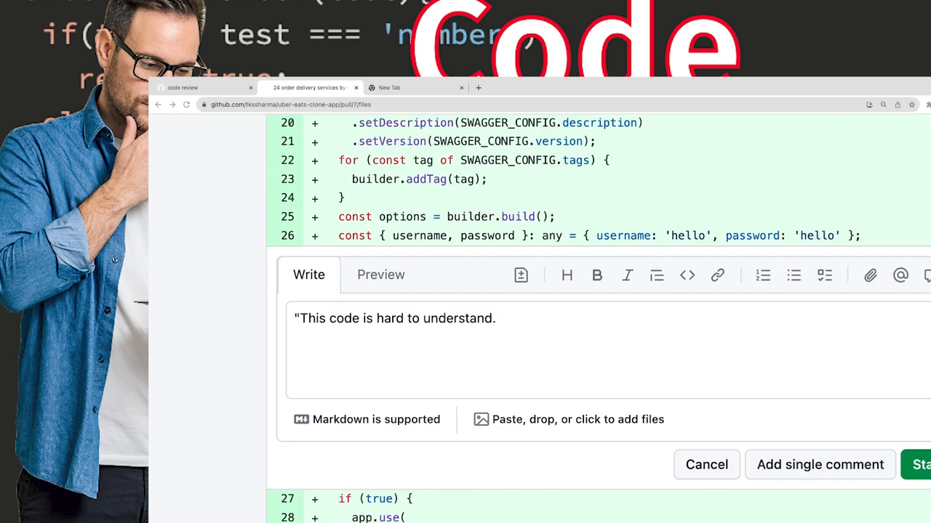
pyautogui.moveTo(532, 314)
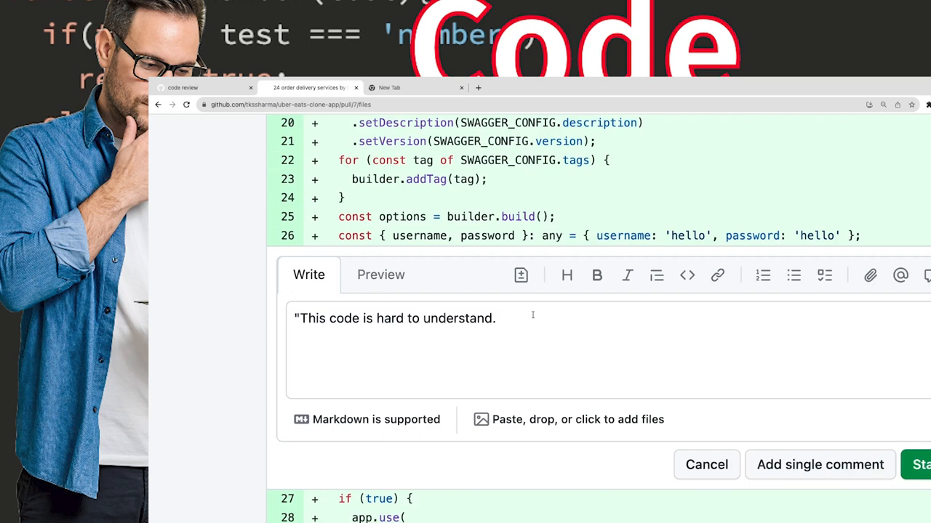
pyautogui.write("It's hard for me to understand this code.")
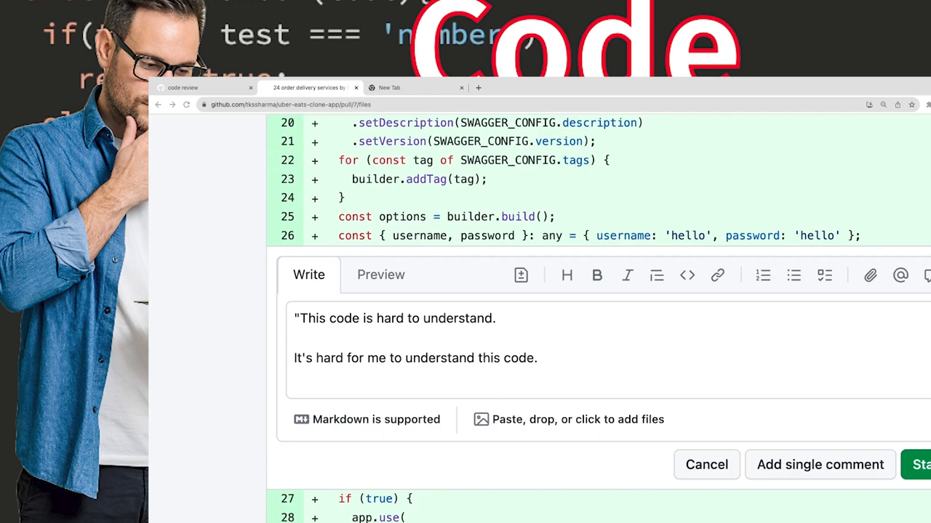
pyautogui.moveTo(704, 427)
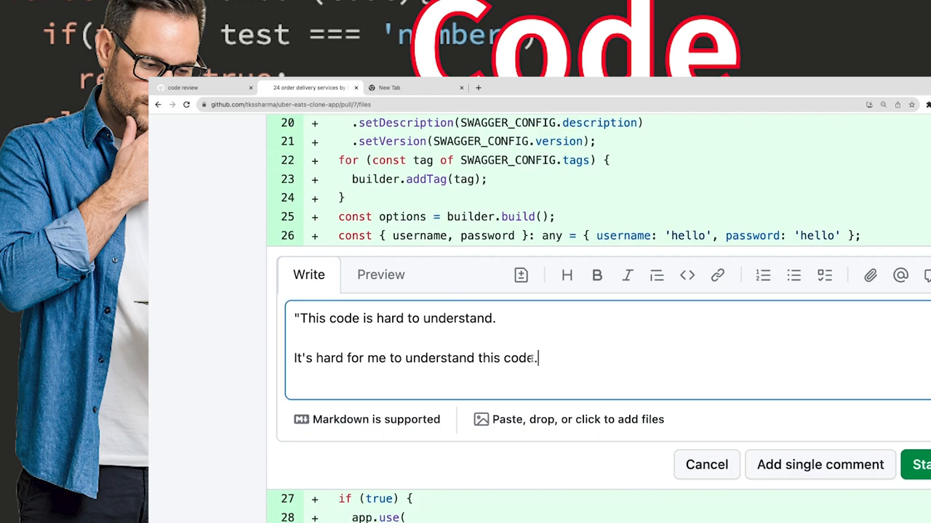
pyautogui.moveTo(536, 358)
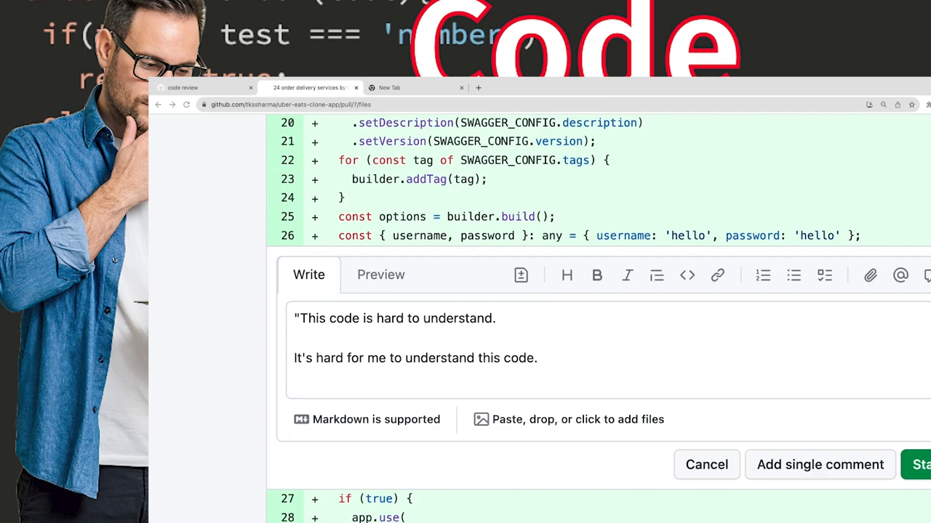
# Step: Replace the draft with 'You should have written the CSS in a separate file.' and select the CSS question line to rework
pyautogui.press('ctrl+a')
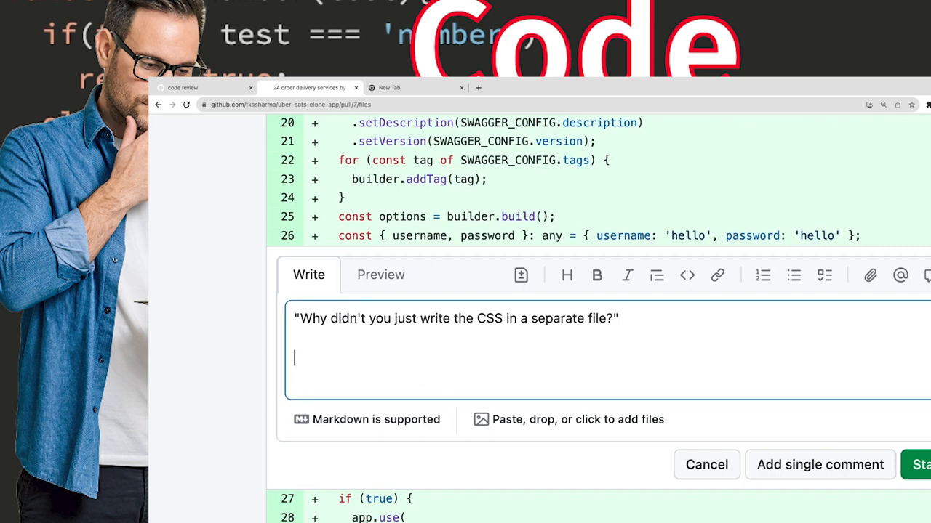
pyautogui.write('"You should have written the CSS in a separate file."')
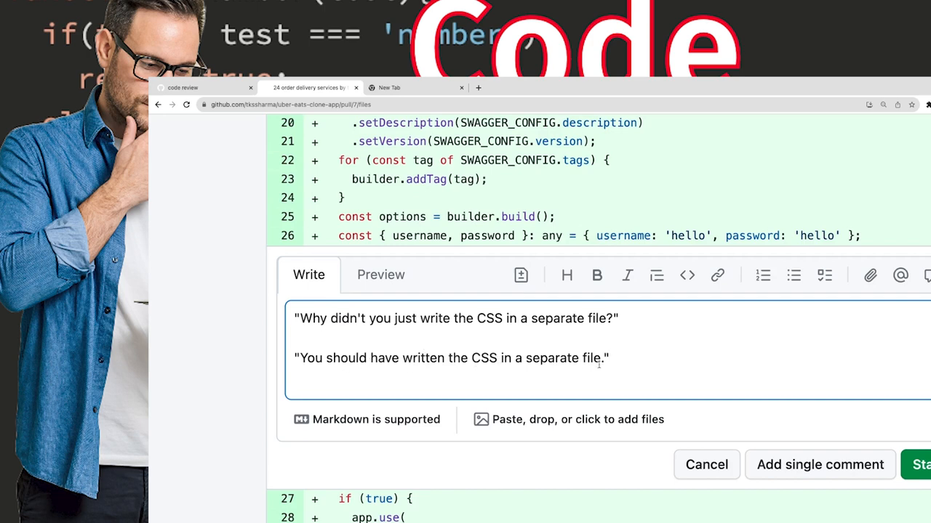
pyautogui.tripleClick(451, 358)
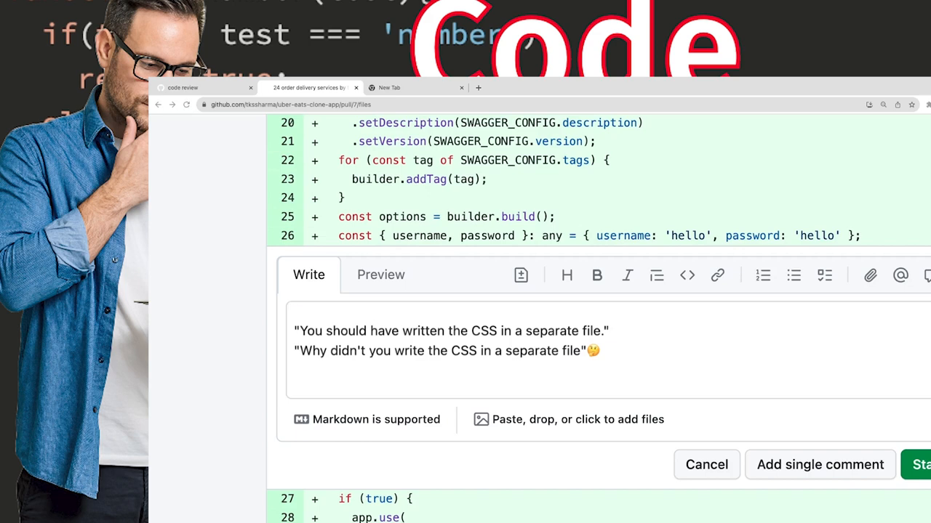
pyautogui.moveTo(535, 368)
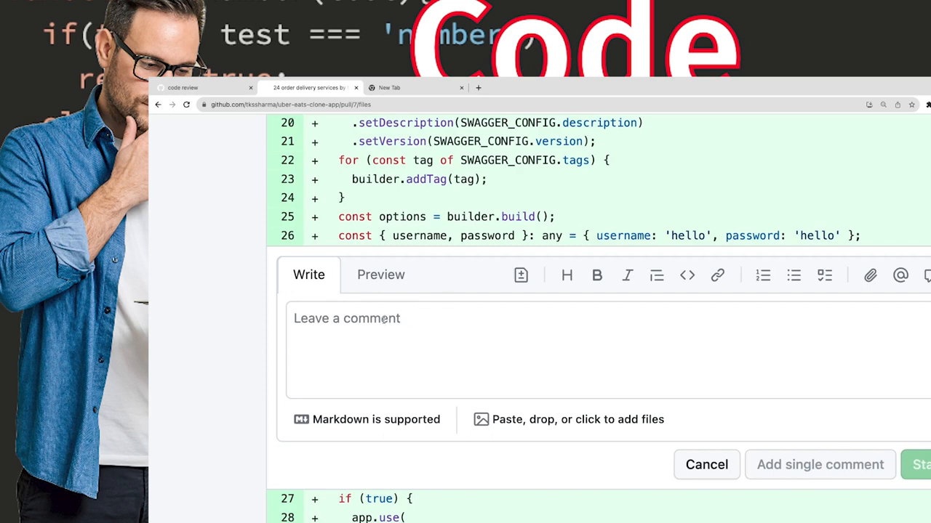
# Step: Write 'This code does not close the socket connection' with the leak explanation and select the text after the first sentence
pyautogui.write('This code does not close the socket connection')
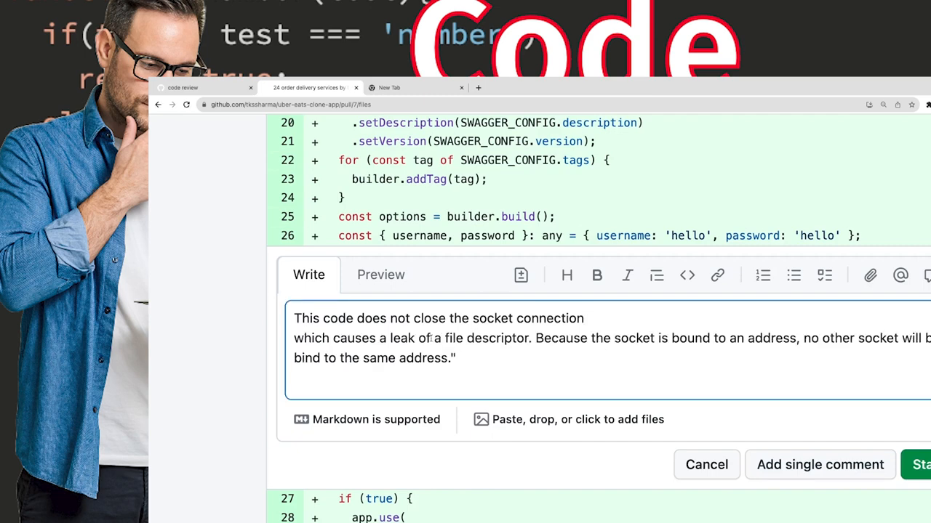
pyautogui.moveTo(378, 338); pyautogui.dragTo(573, 337)
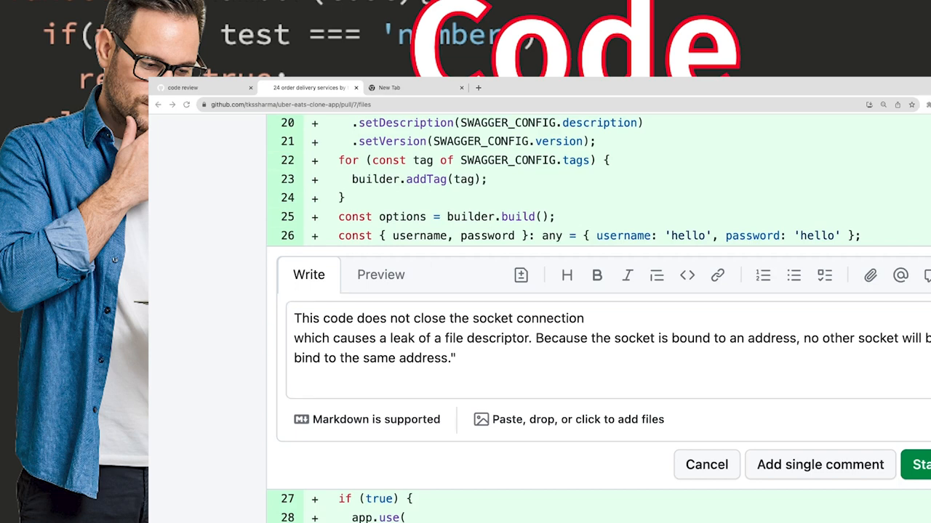
pyautogui.moveTo(514, 500)
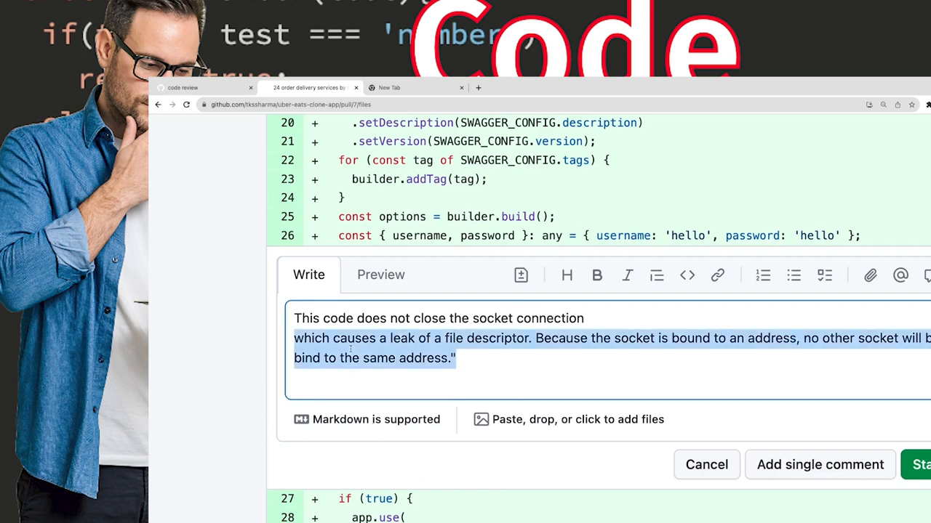
# Step: Write 'Please use the close()-method to close the connection.' then select it for removal
pyautogui.write('Please use the close()-method to close the connection."')
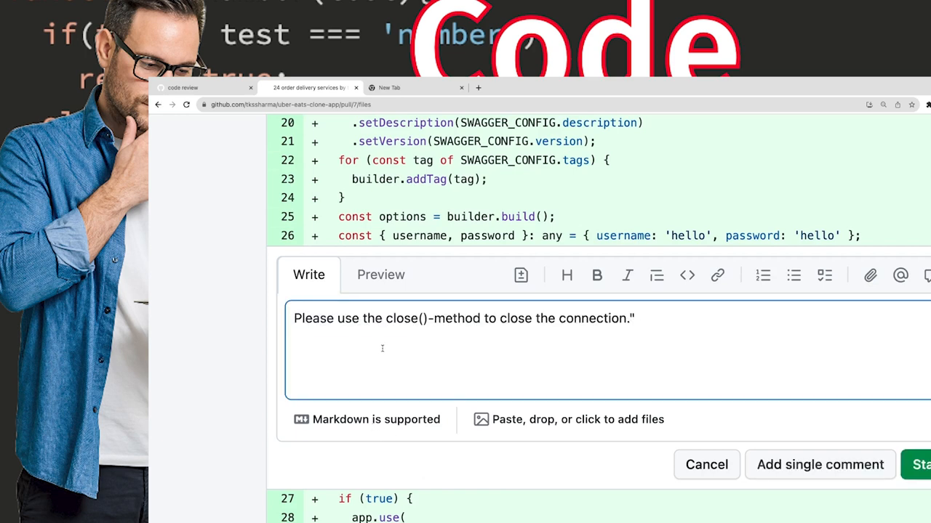
pyautogui.tripleClick(464, 319)
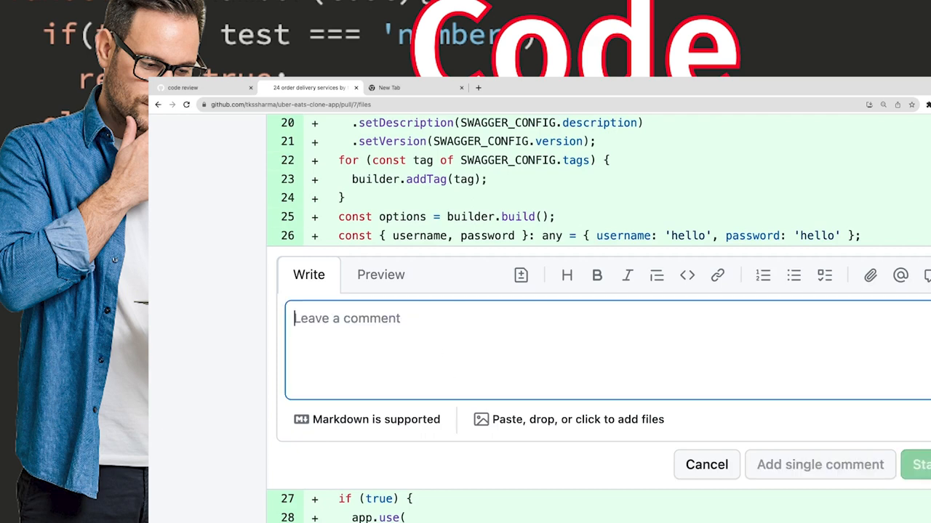
# Step: Write 'I think it would help me to have more expressive variable names.' and select the part after 'I think' to rewrite
pyautogui.write('"I think it would help me to have more expressive variable names."')
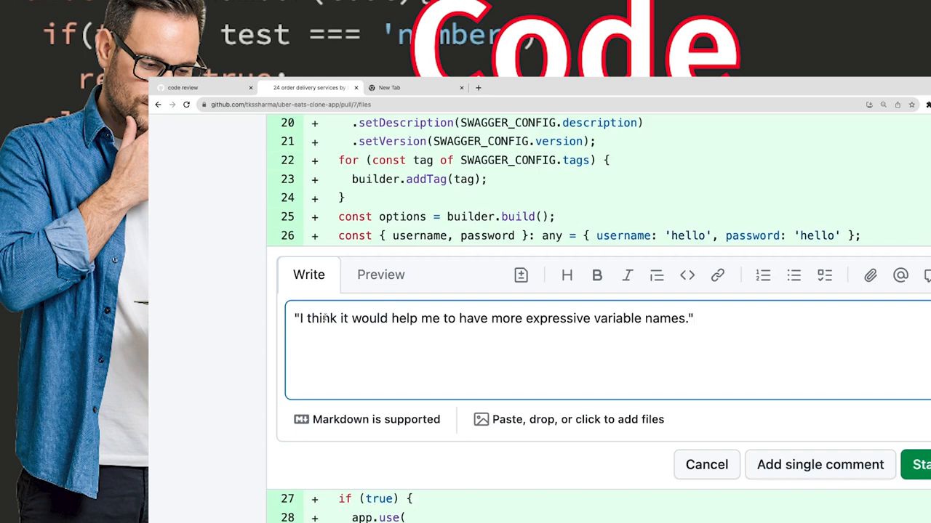
pyautogui.moveTo(256, 434)
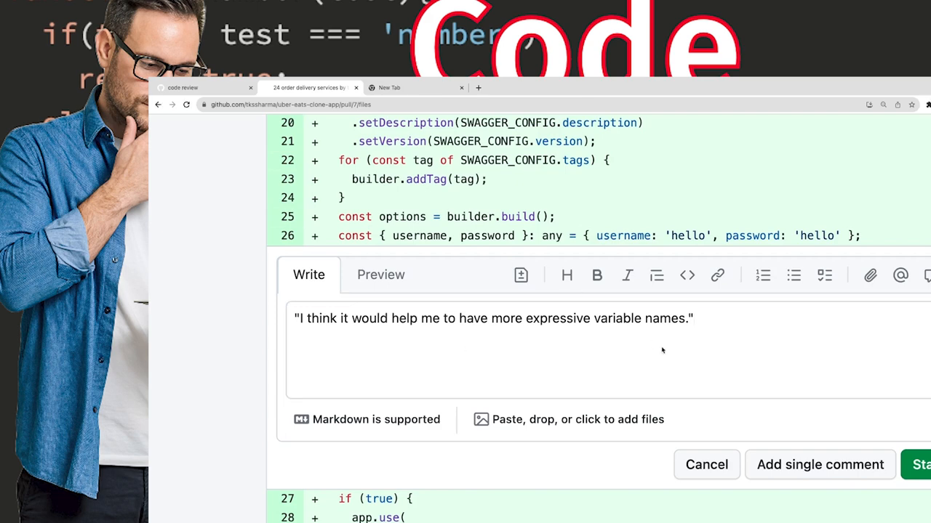
pyautogui.click(707, 465)
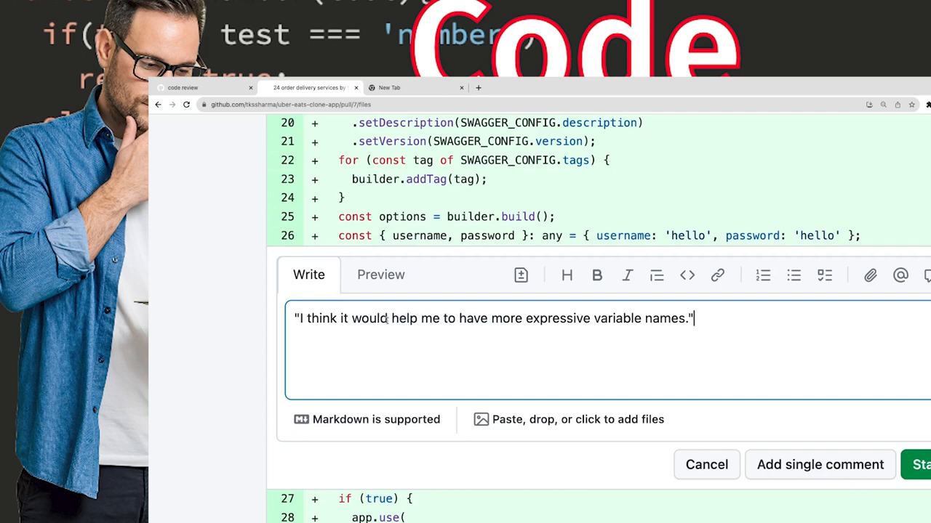
pyautogui.click(342, 318)
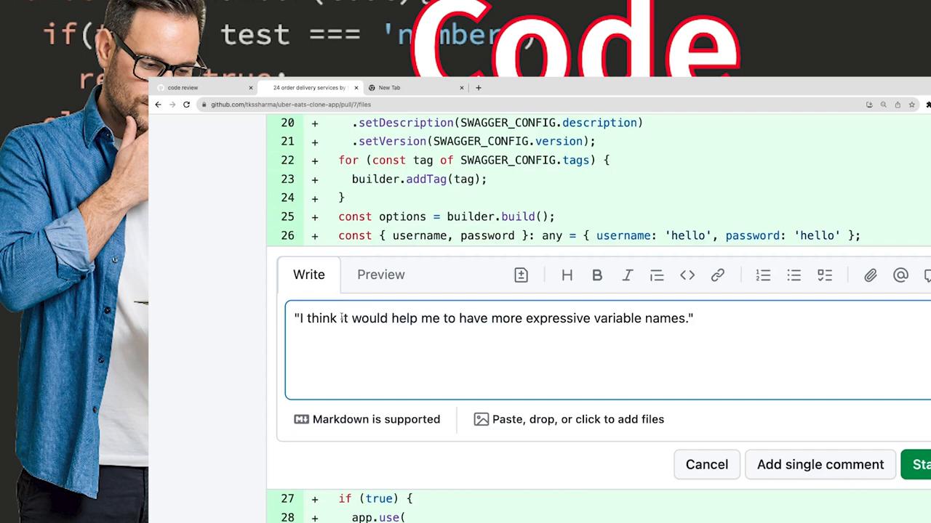
pyautogui.moveTo(340, 318); pyautogui.dragTo(684, 318)
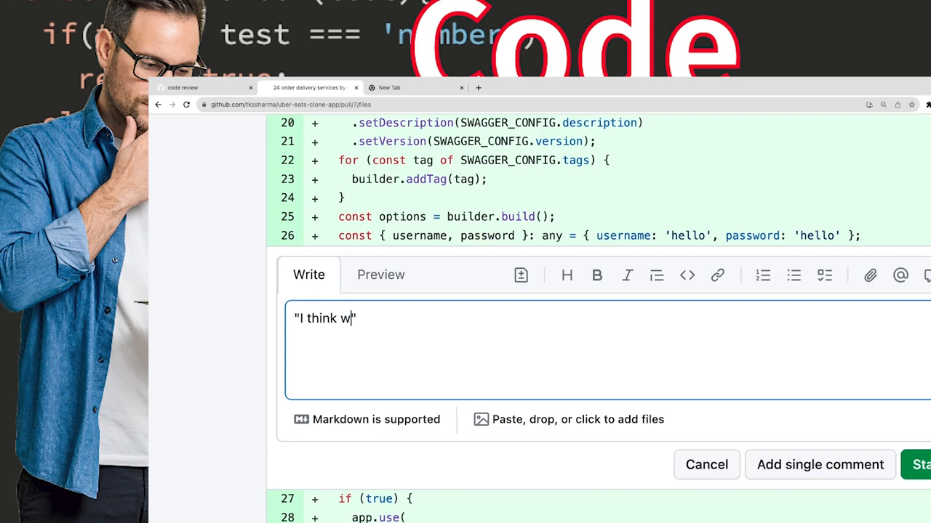
# Step: Rewrite the comment to say the variables can be managed in the env and picked up from runtime config like the others
pyautogui.write('e can amange these var')
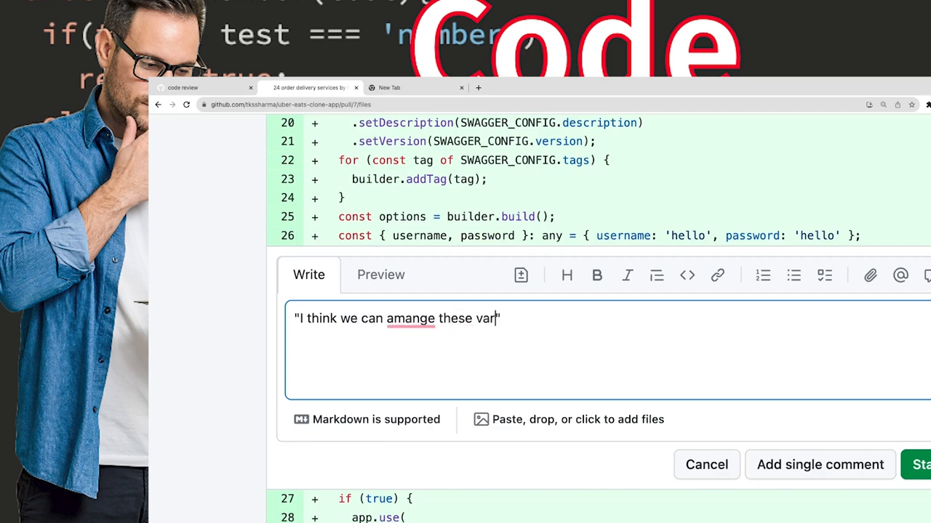
pyautogui.write('able in the env sa,e')
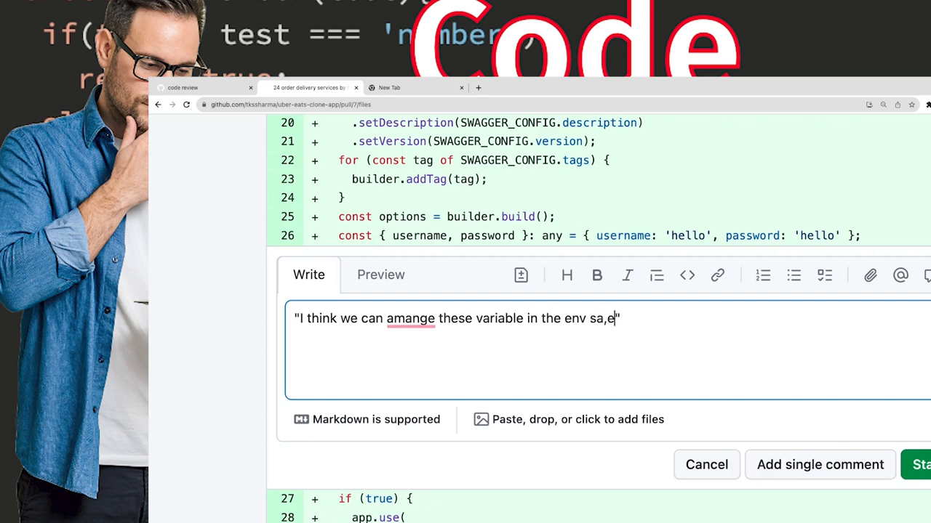
pyautogui.write('as others')
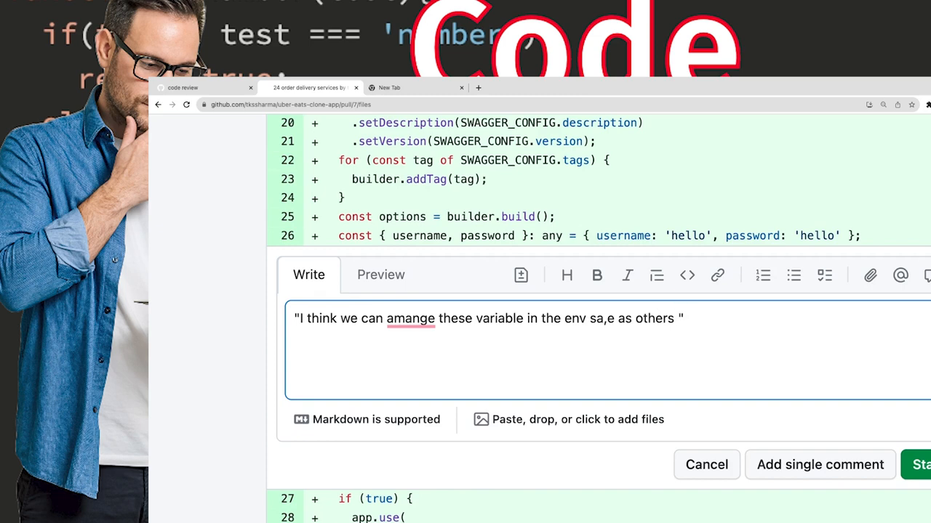
pyautogui.write('can be picked')
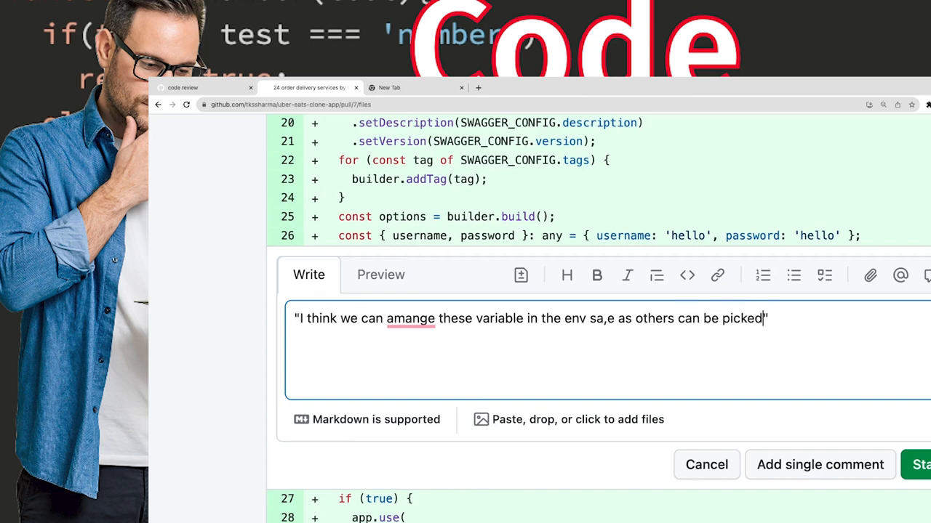
pyautogui.write('up from')
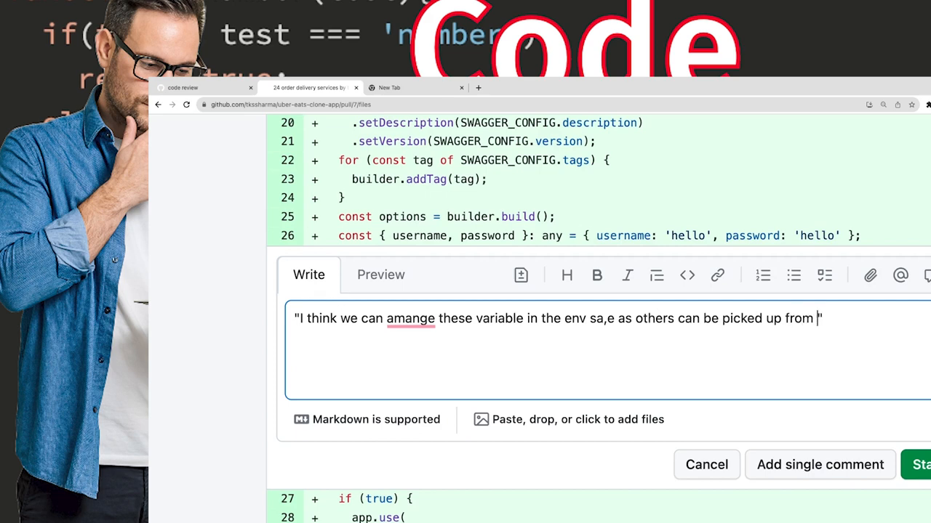
pyautogui.write('runtime configurati')
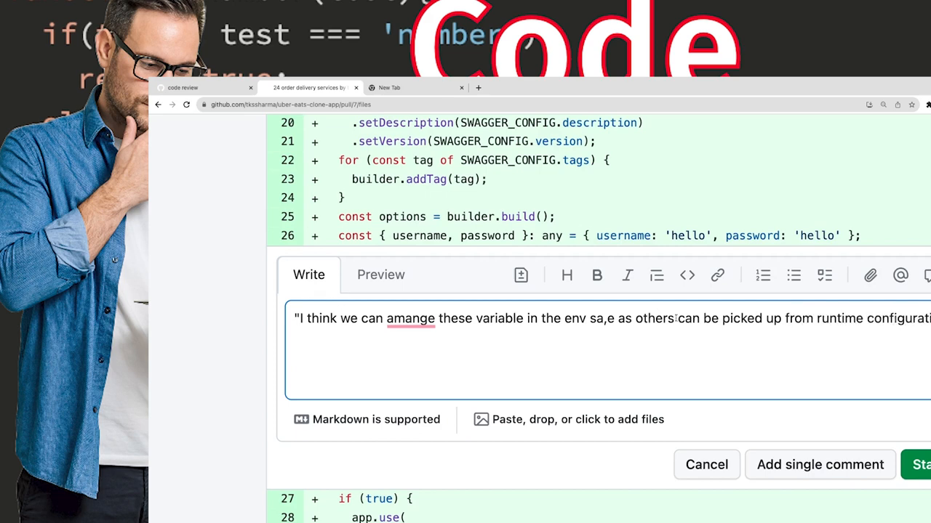
# Step: Correct 'amange' to 'manage' via the spelling suggestion and post the comment on line 26
pyautogui.rightClick(410, 319)
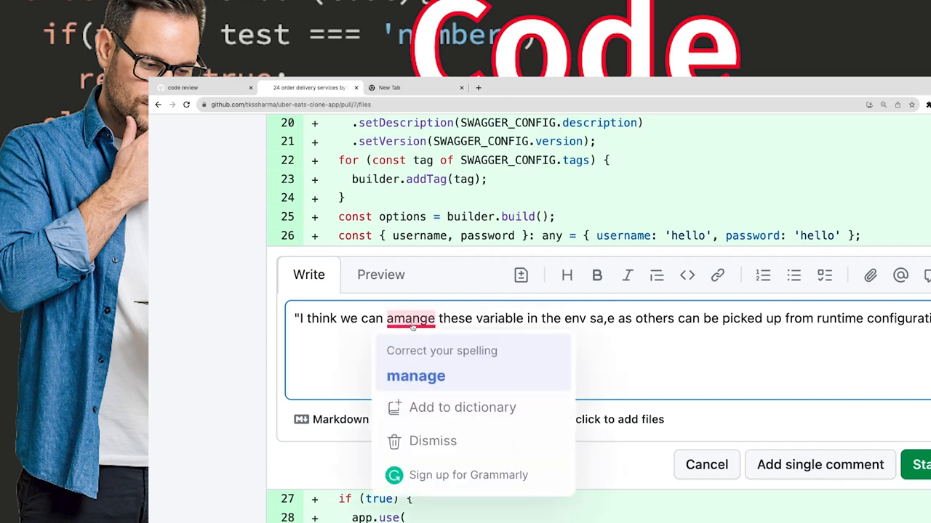
pyautogui.click(416, 375)
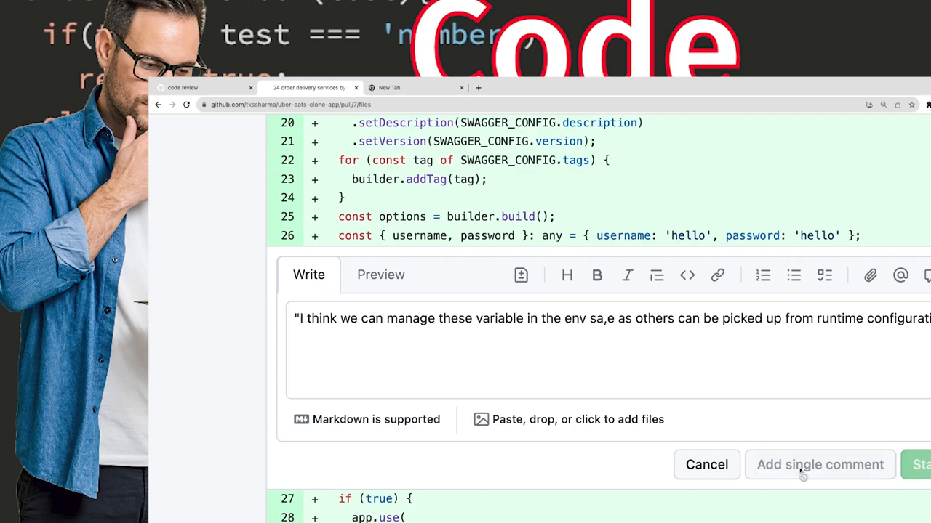
pyautogui.click(820, 465)
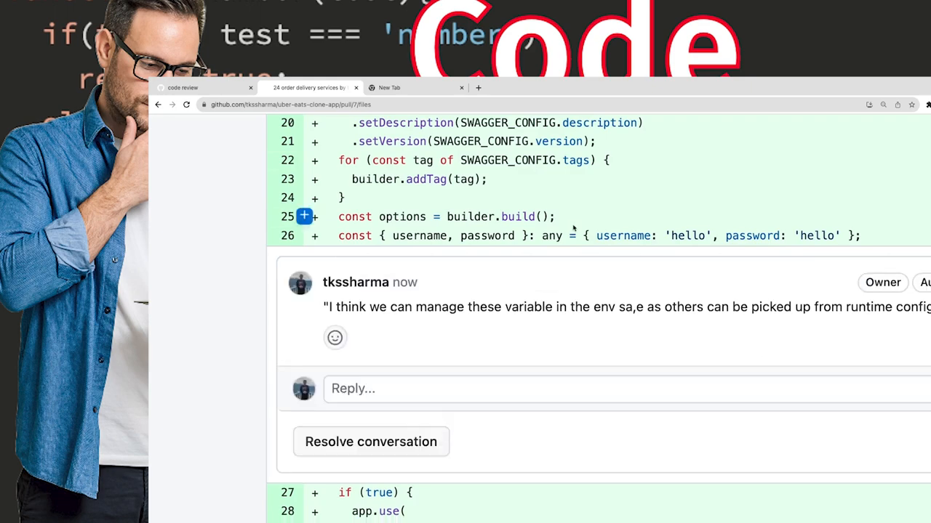
pyautogui.scroll(-3)
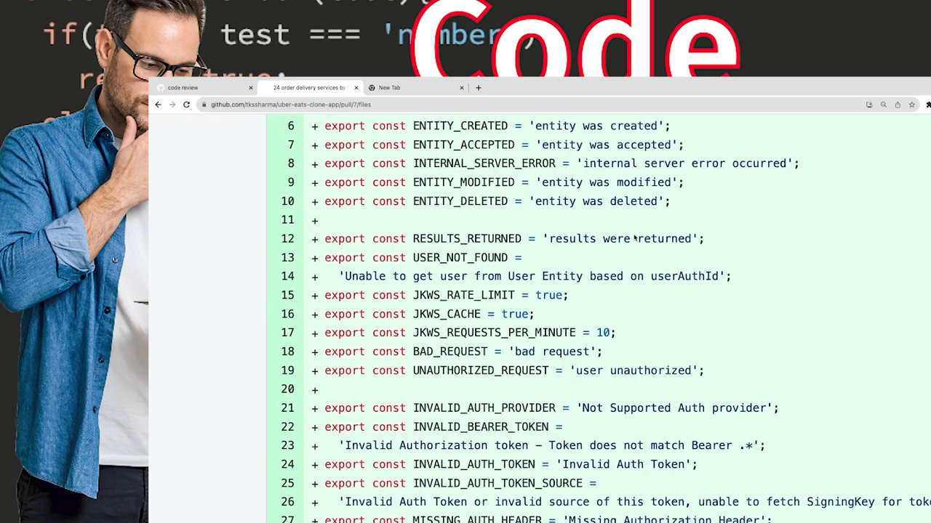
pyautogui.scroll(-3)
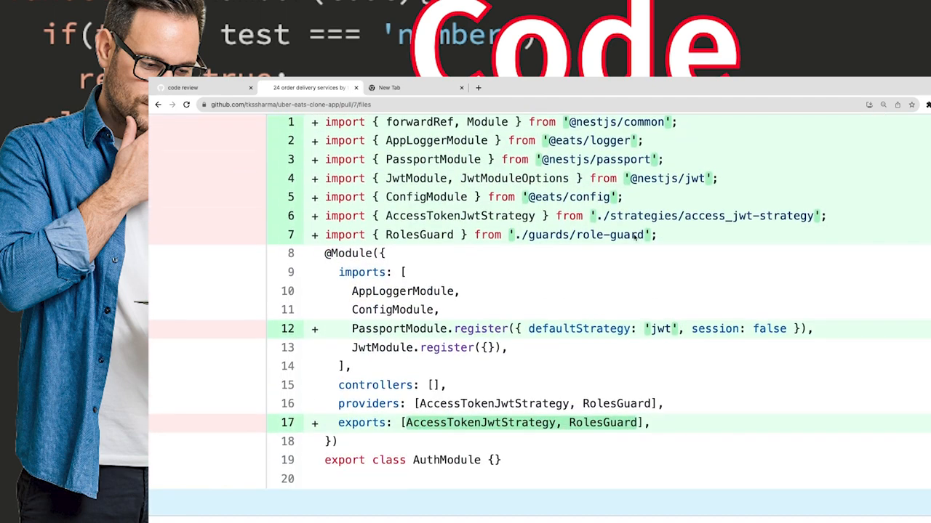
pyautogui.scroll(-3)
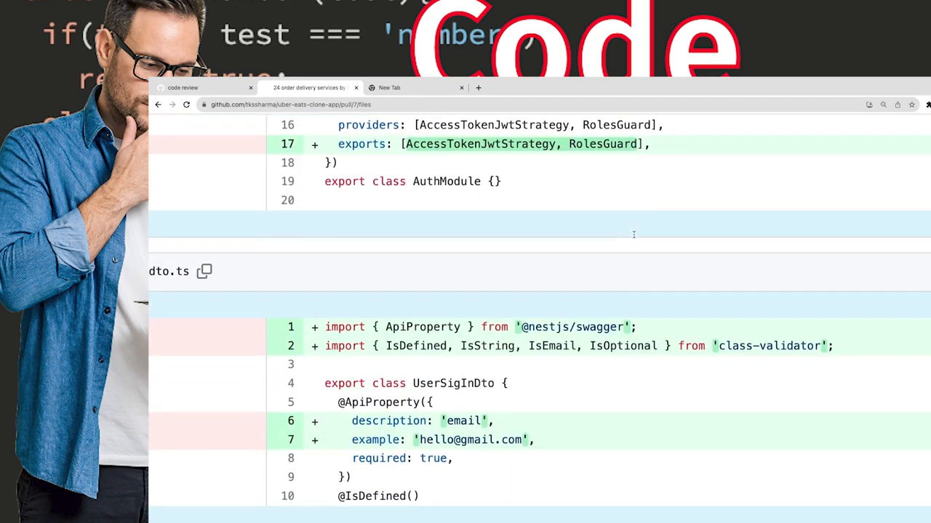
pyautogui.scroll(-3)
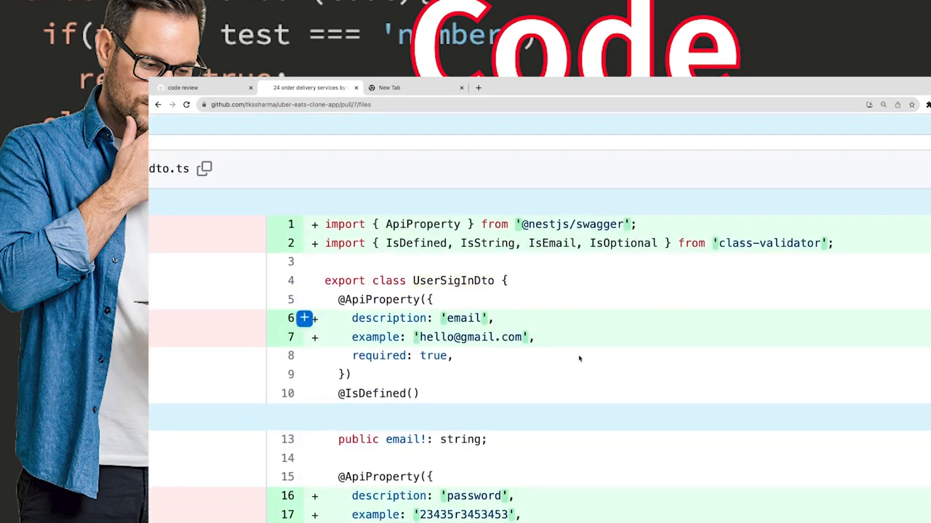
pyautogui.scroll(-3)
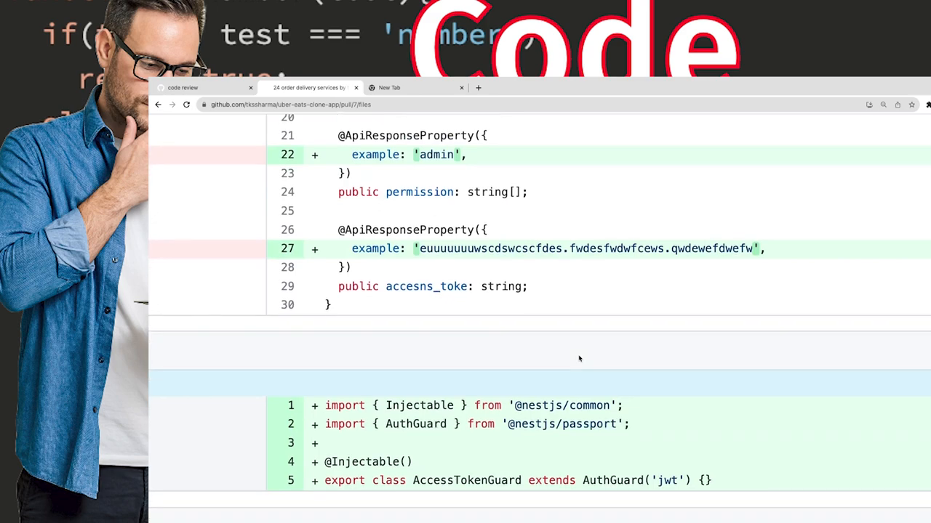
pyautogui.scroll(-3)
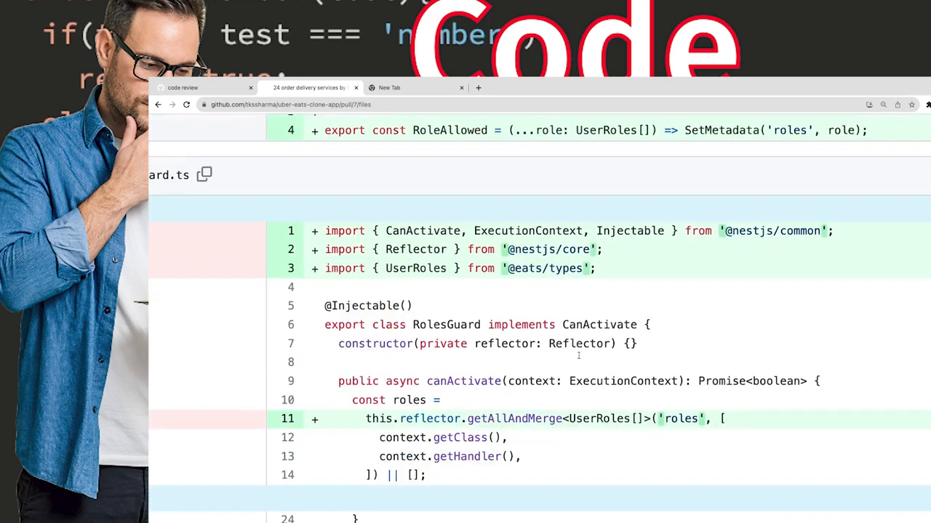
pyautogui.scroll(-3)
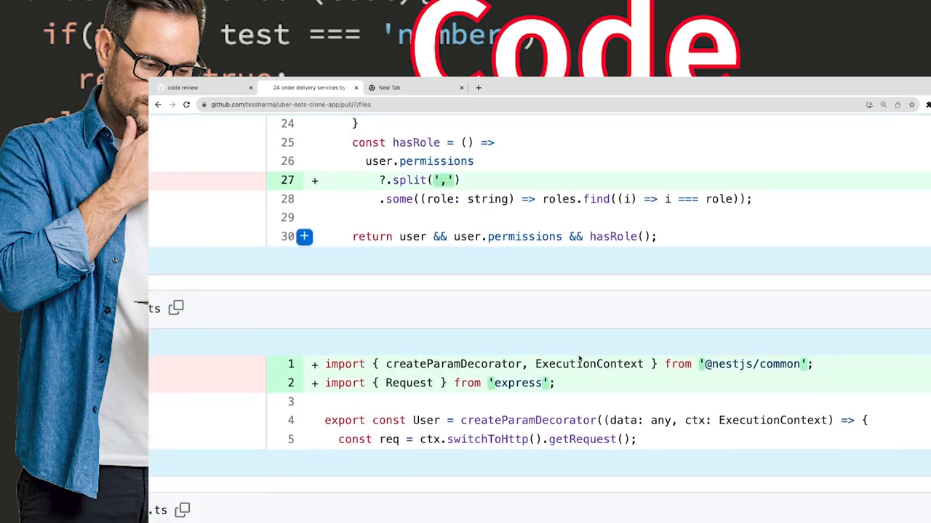
pyautogui.scroll(3)
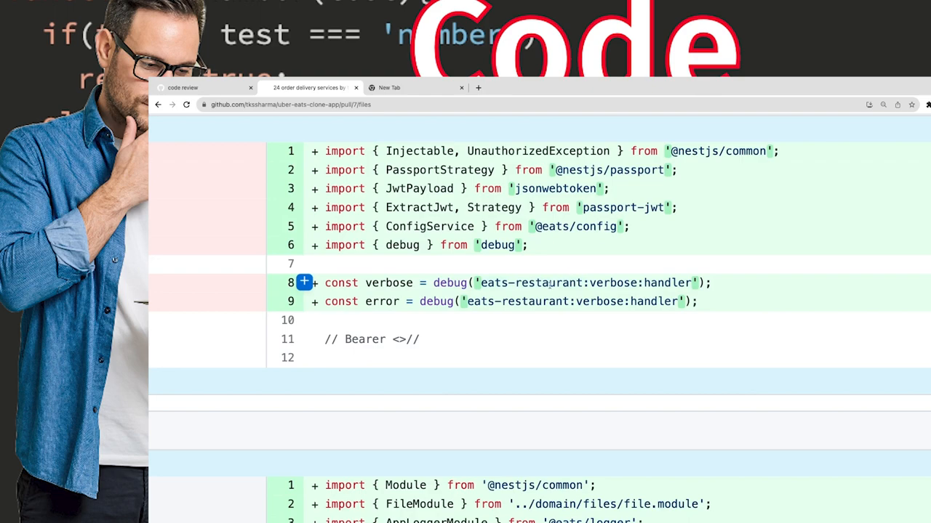
pyautogui.doubleClick(547, 282)
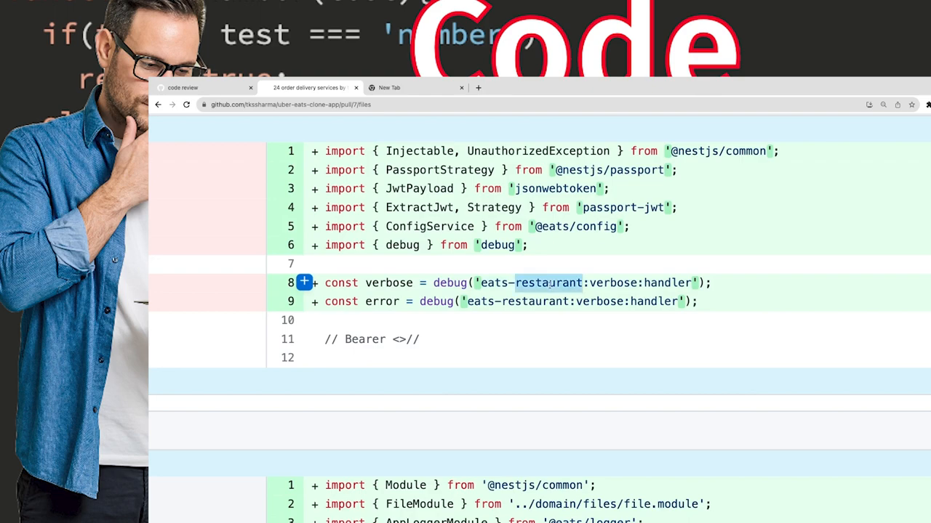
pyautogui.scroll(-3)
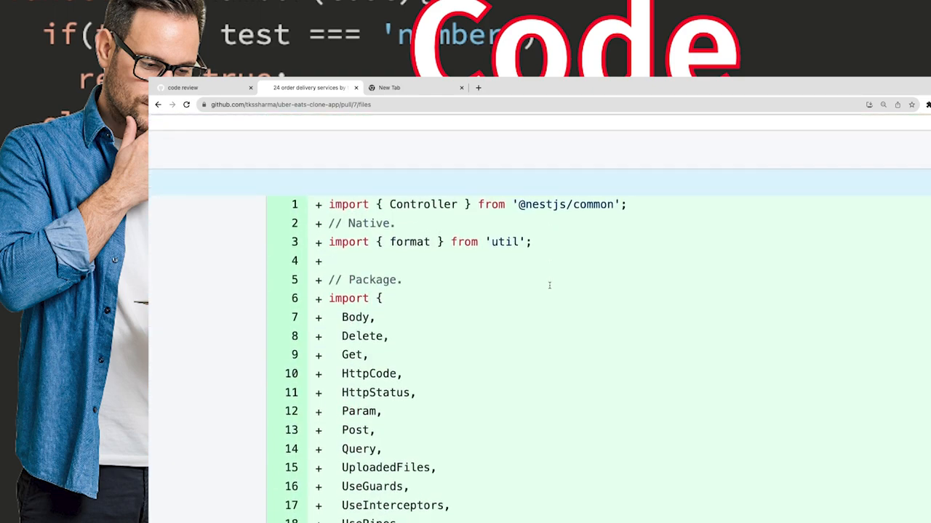
pyautogui.scroll(-3)
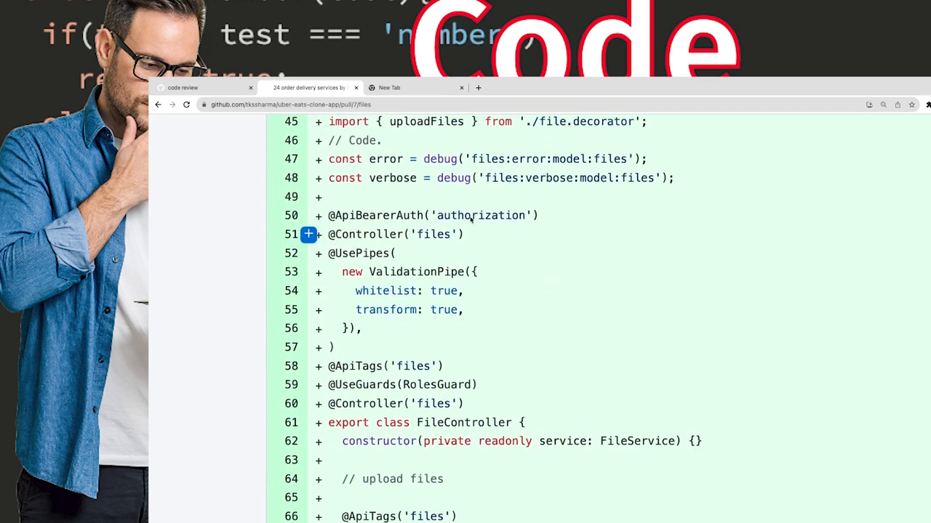
pyautogui.scroll(3)
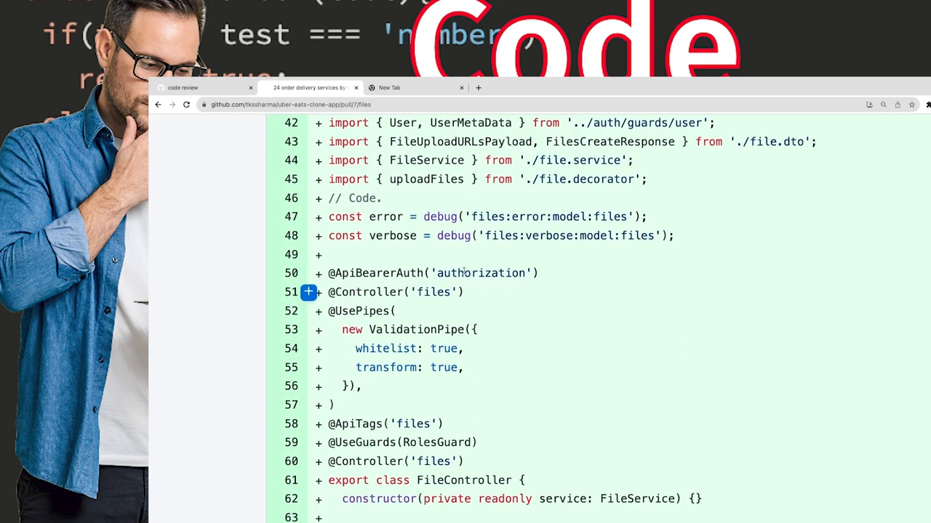
pyautogui.scroll(-3)
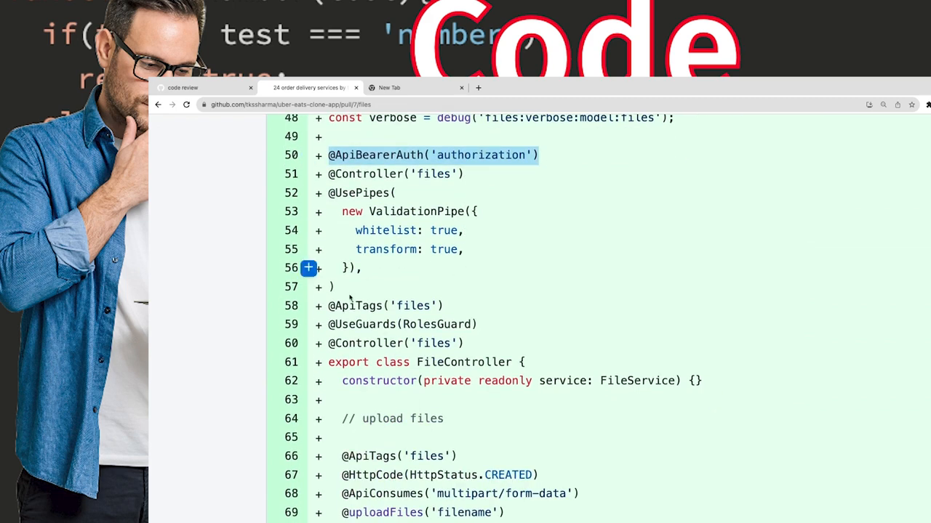
pyautogui.scroll(-3)
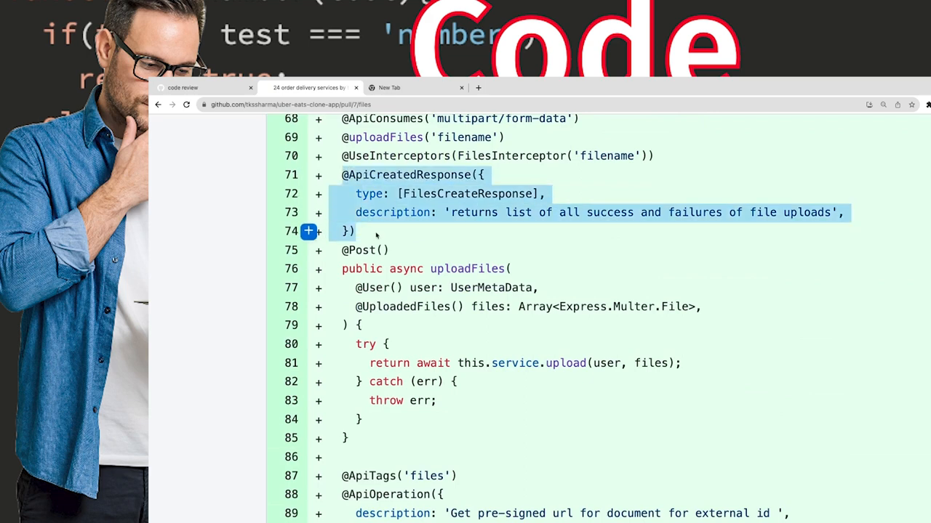
pyautogui.scroll(3)
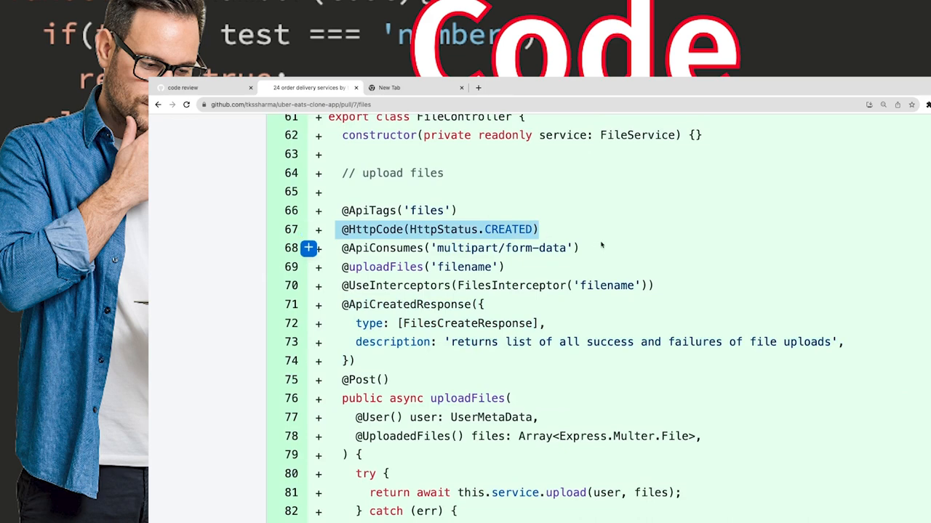
pyautogui.scroll(-3)
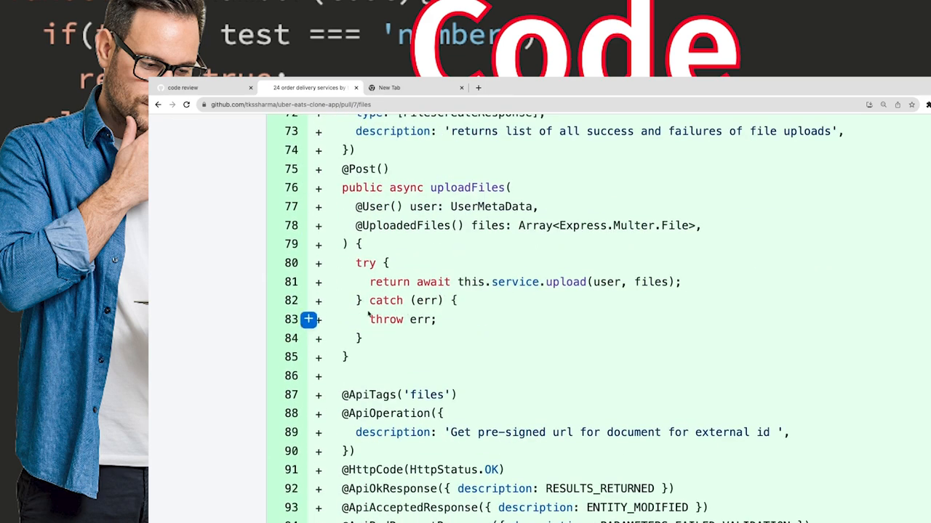
pyautogui.moveTo(309, 300)
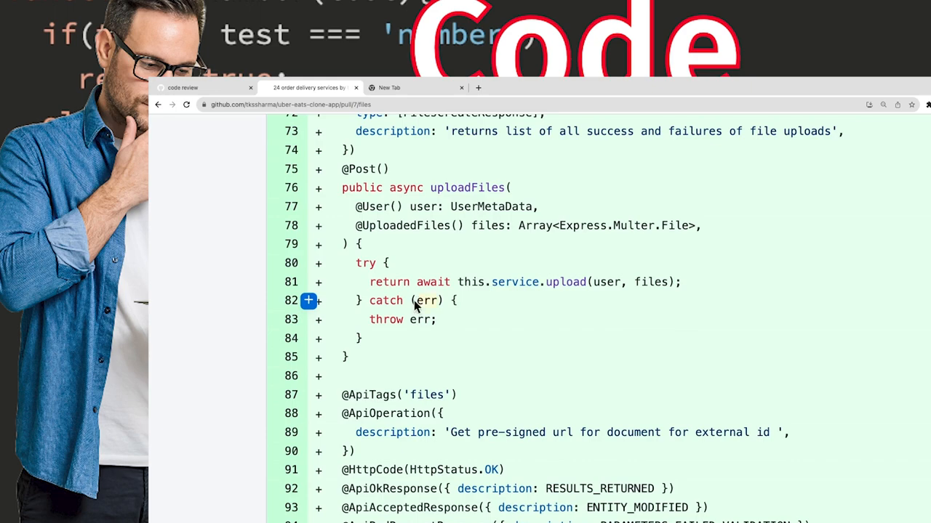
pyautogui.scroll(-3)
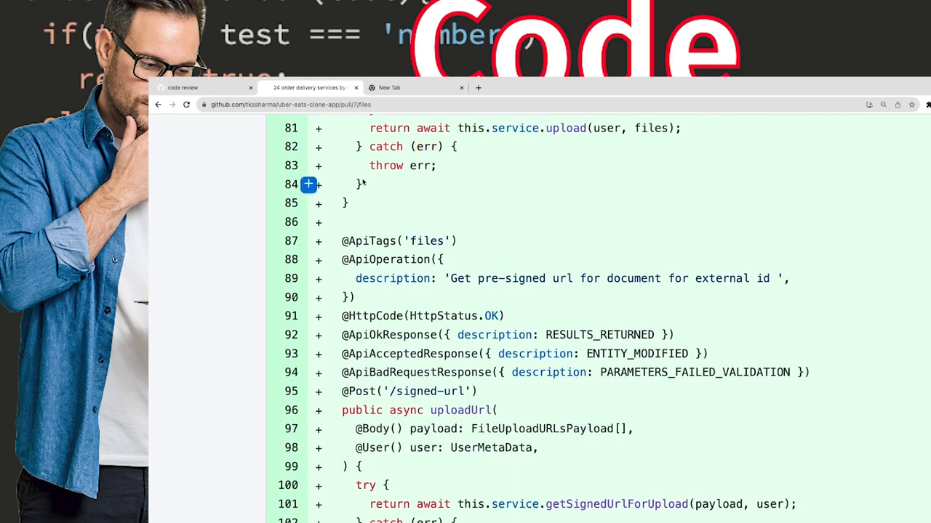
pyautogui.scroll(3)
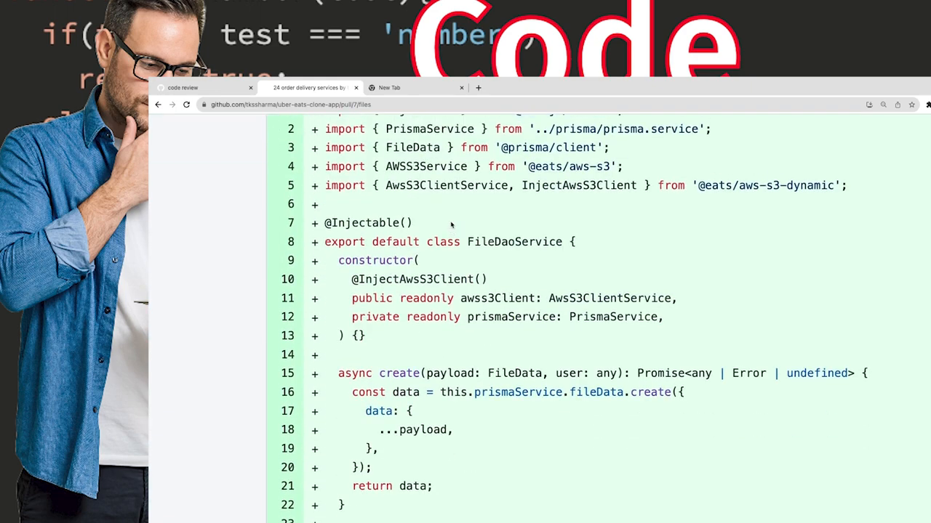
pyautogui.scroll(3)
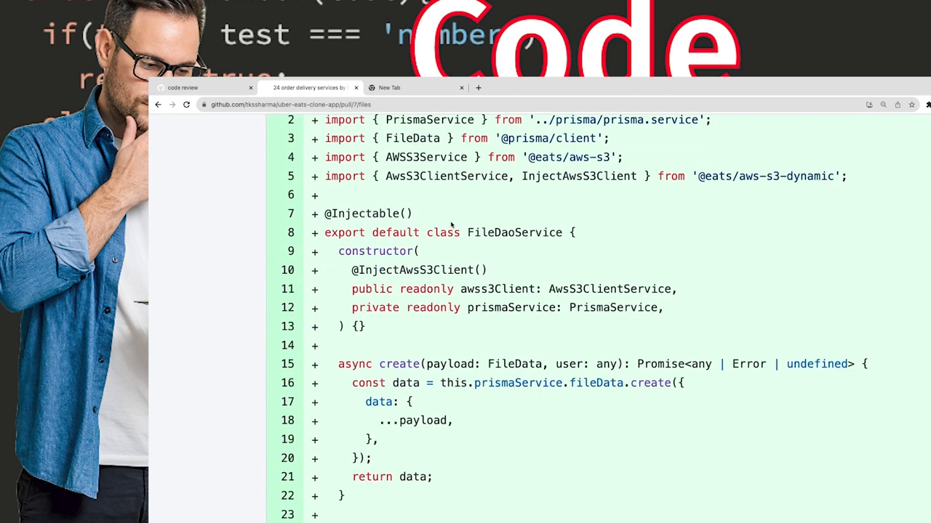
pyautogui.scroll(-3)
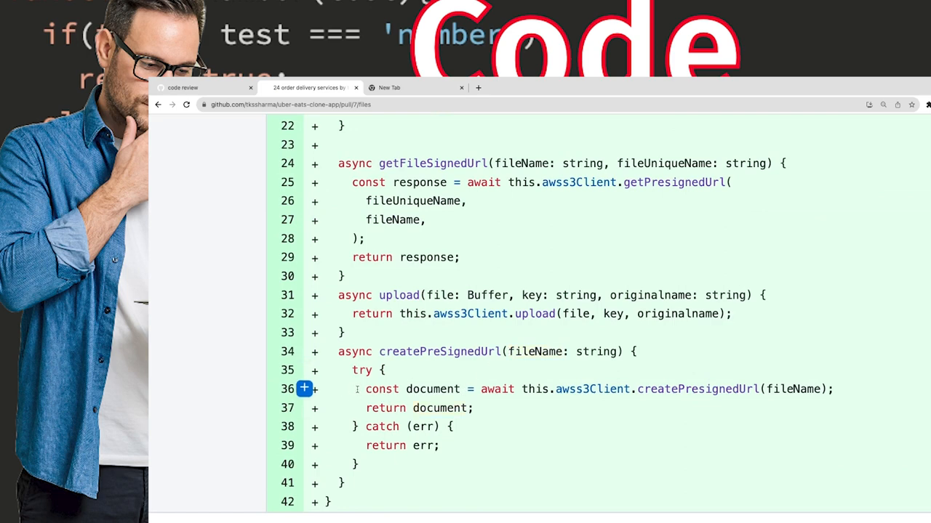
pyautogui.moveTo(356, 390); pyautogui.dragTo(487, 408)
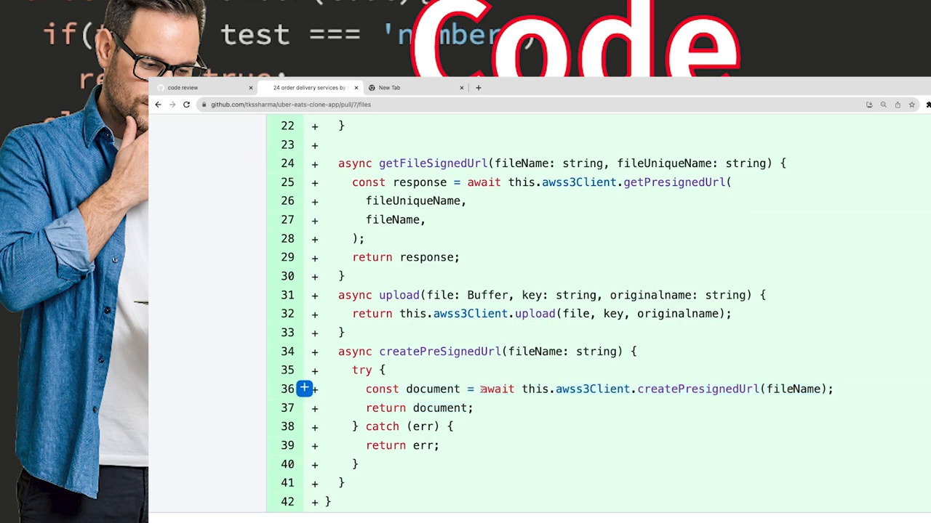
pyautogui.doubleClick(381, 389)
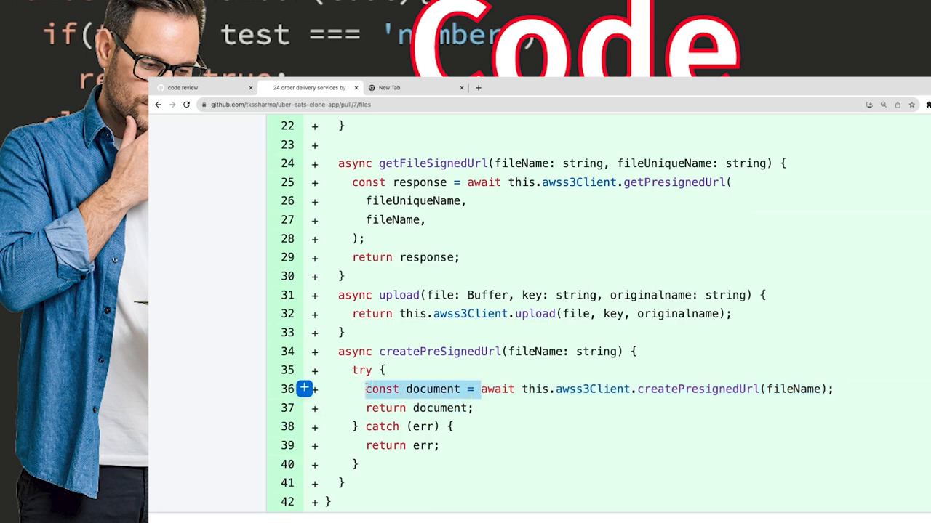
pyautogui.scroll(-3)
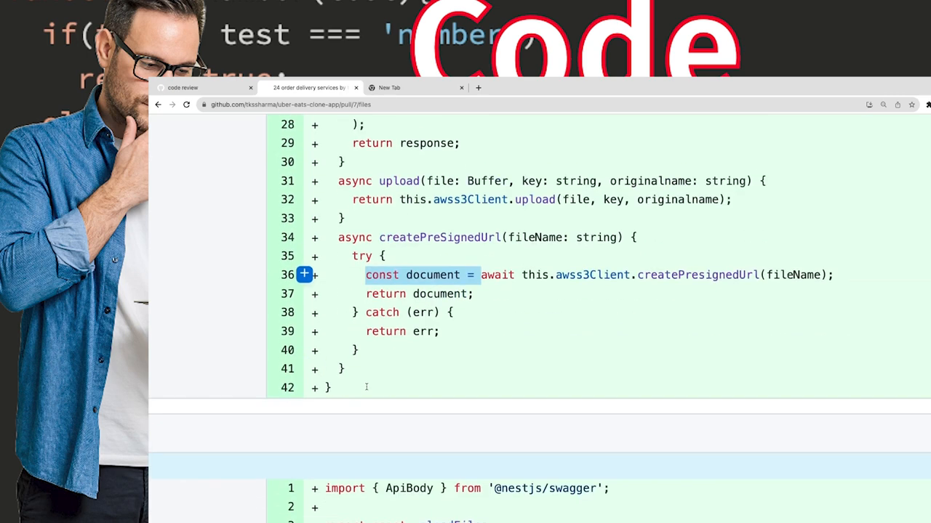
pyautogui.scroll(3)
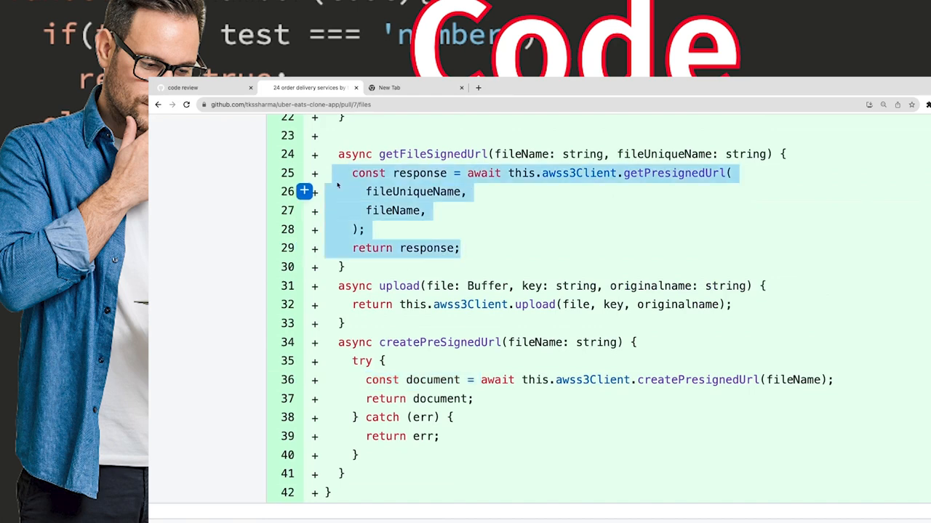
pyautogui.scroll(3)
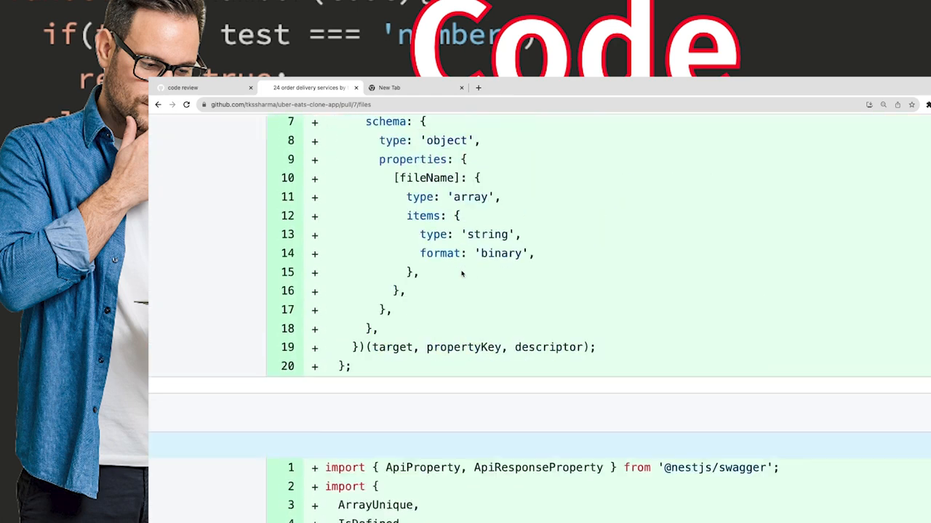
pyautogui.scroll(-3)
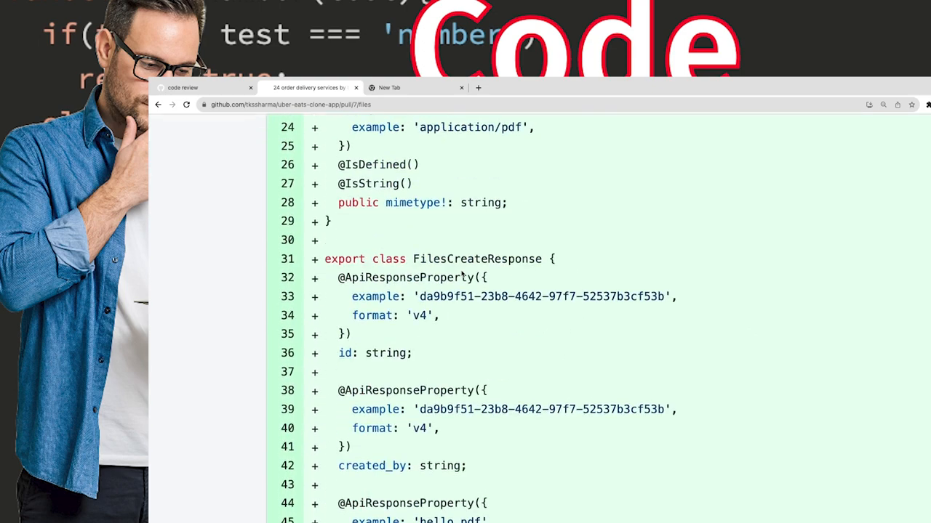
pyautogui.scroll(3)
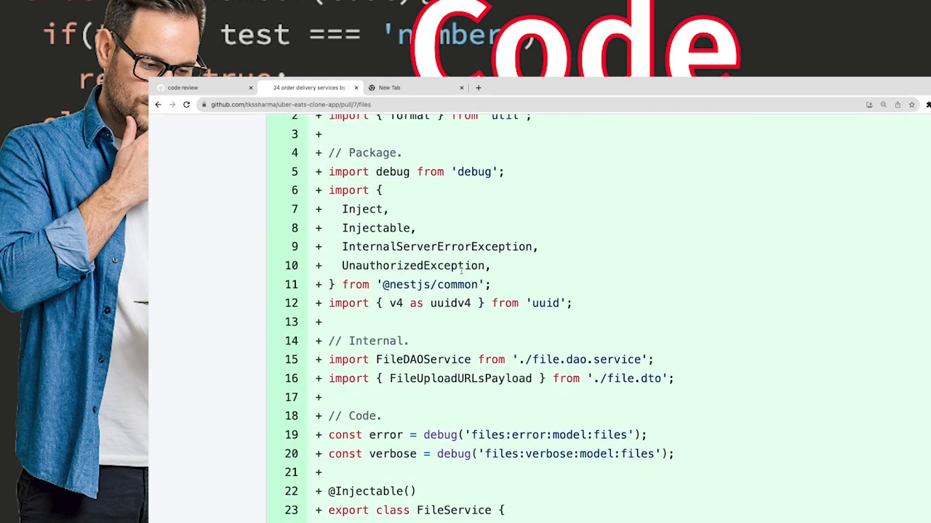
pyautogui.scroll(-3)
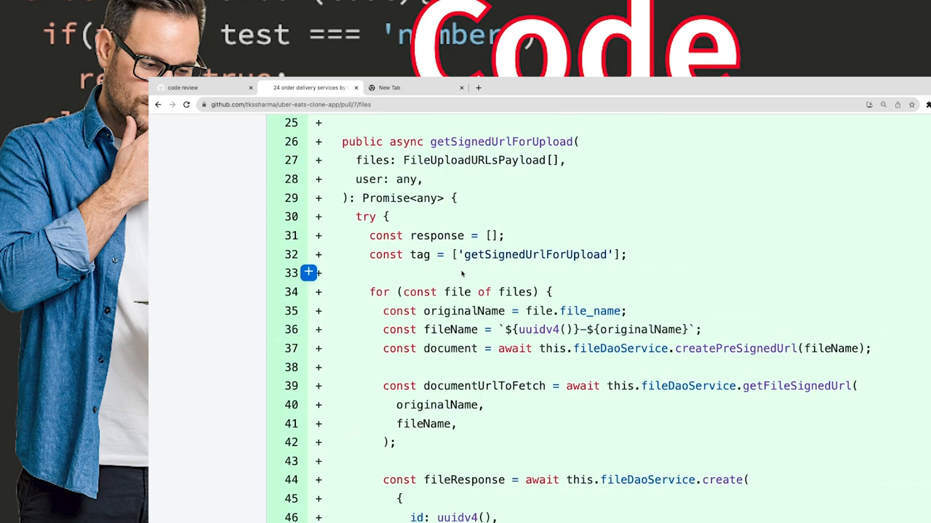
pyautogui.scroll(-3)
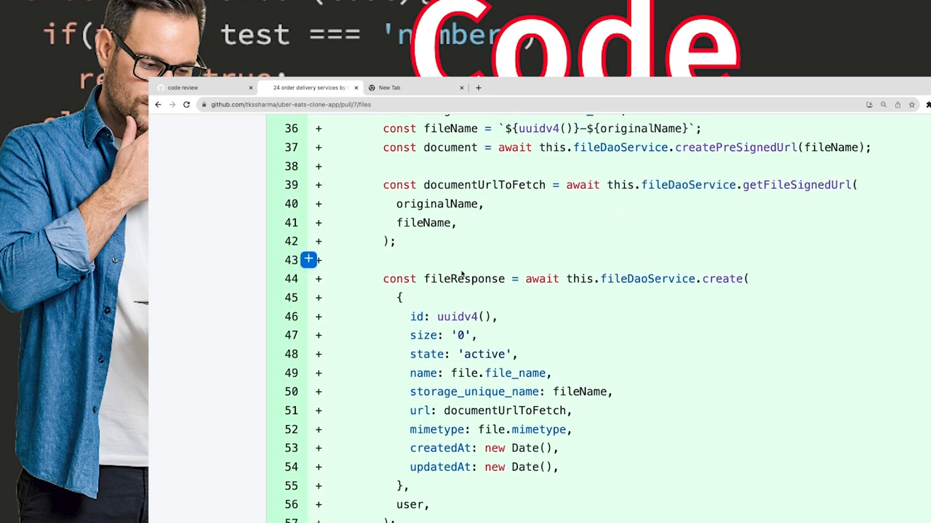
pyautogui.scroll(-3)
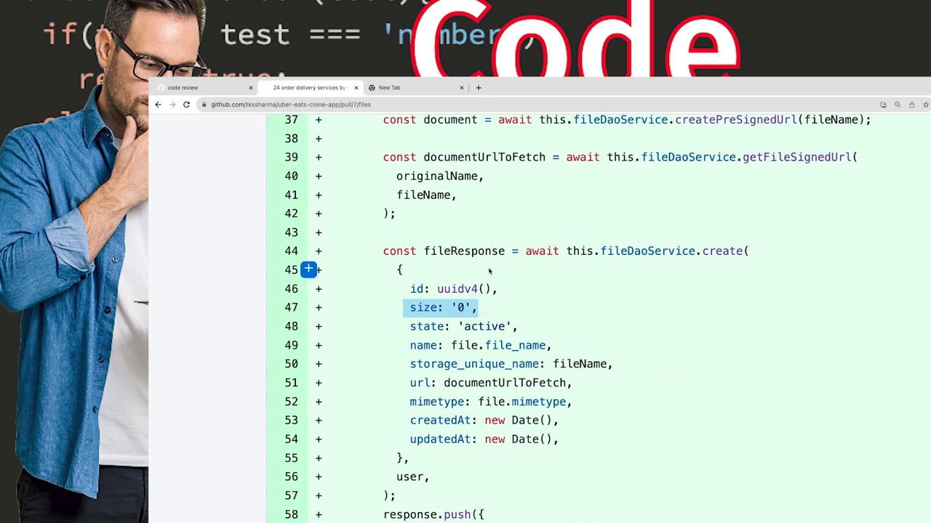
pyautogui.scroll(-3)
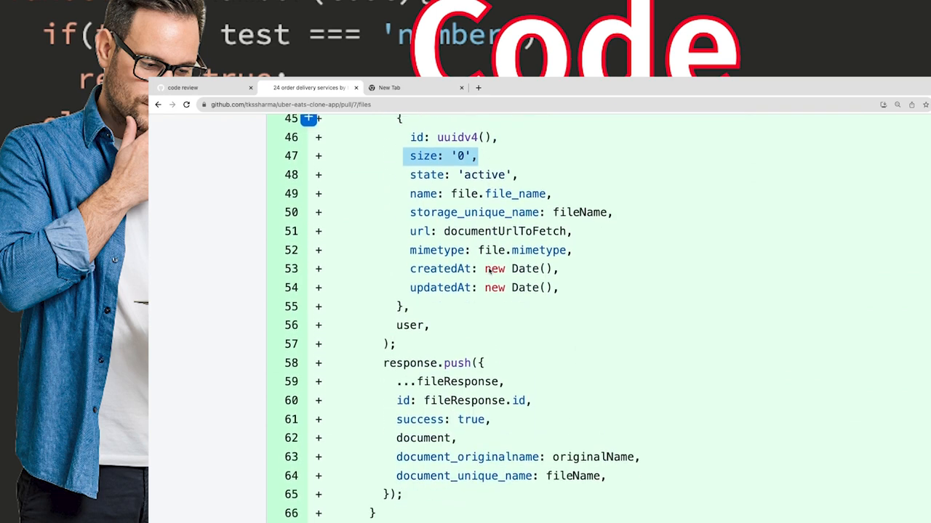
pyautogui.scroll(-3)
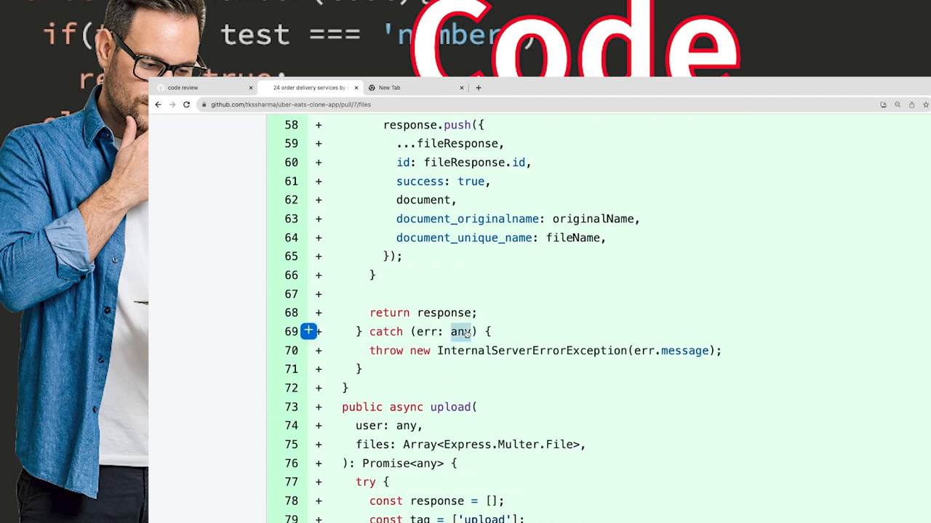
pyautogui.scroll(-3)
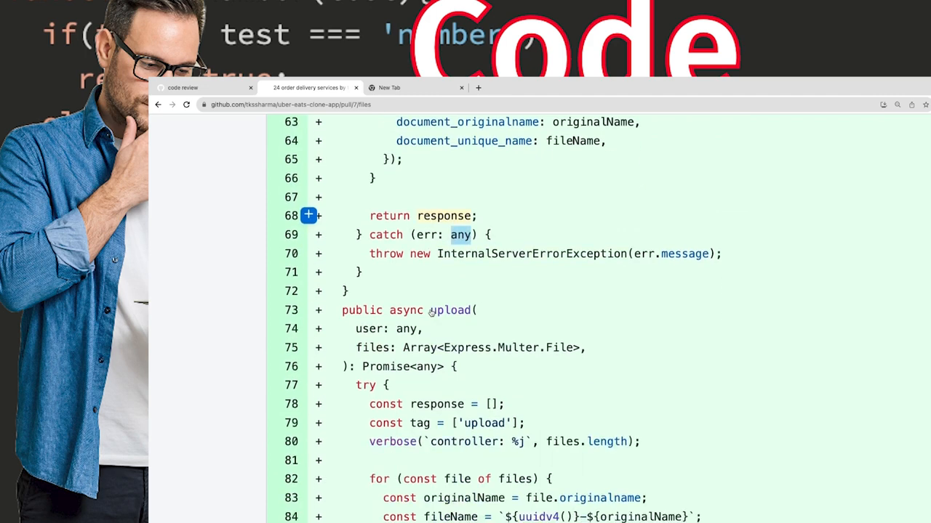
pyautogui.scroll(-3)
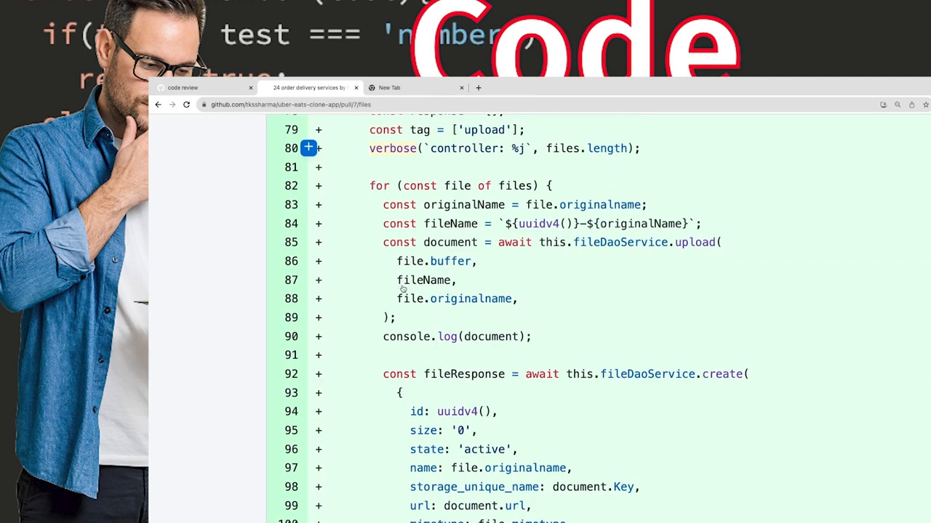
pyautogui.scroll(3)
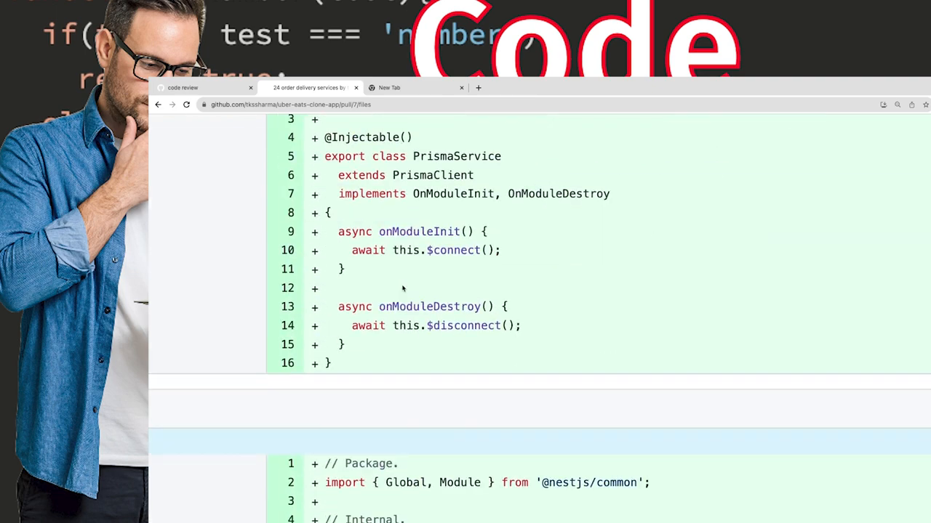
pyautogui.scroll(3)
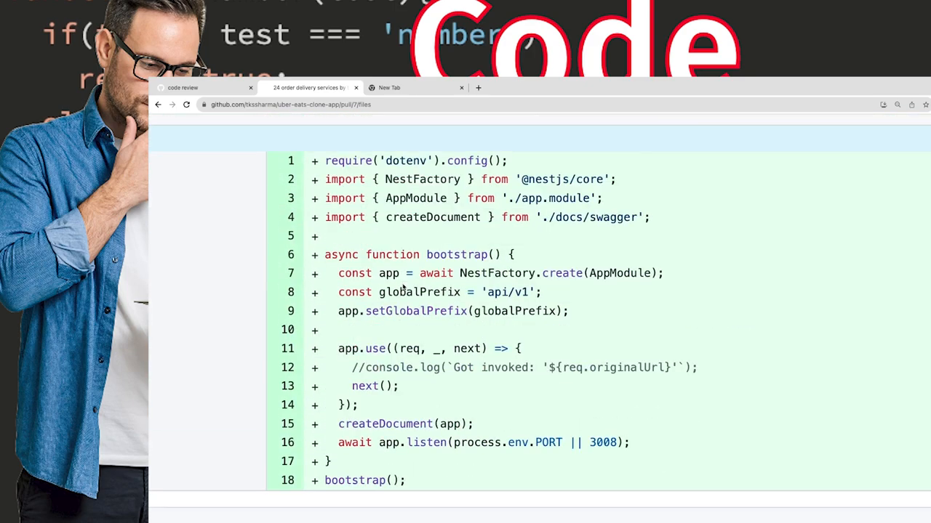
pyautogui.scroll(-3)
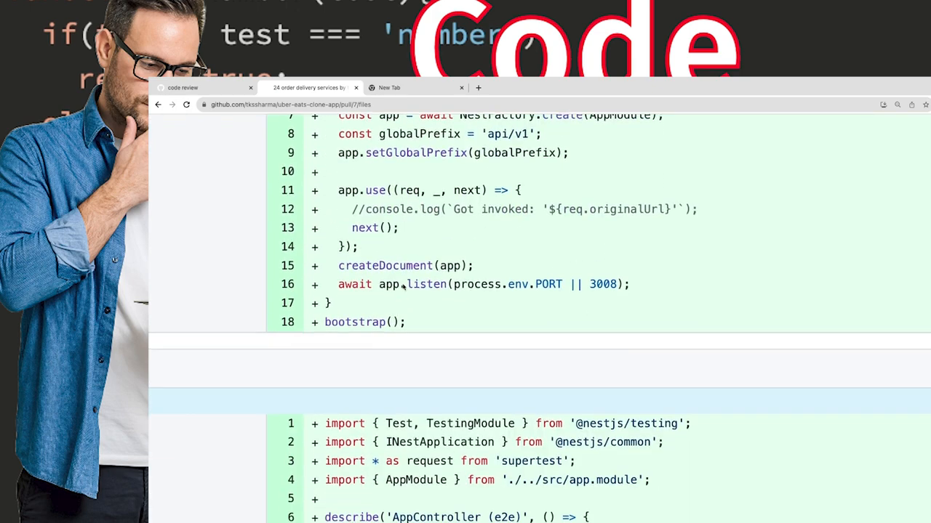
pyautogui.scroll(3)
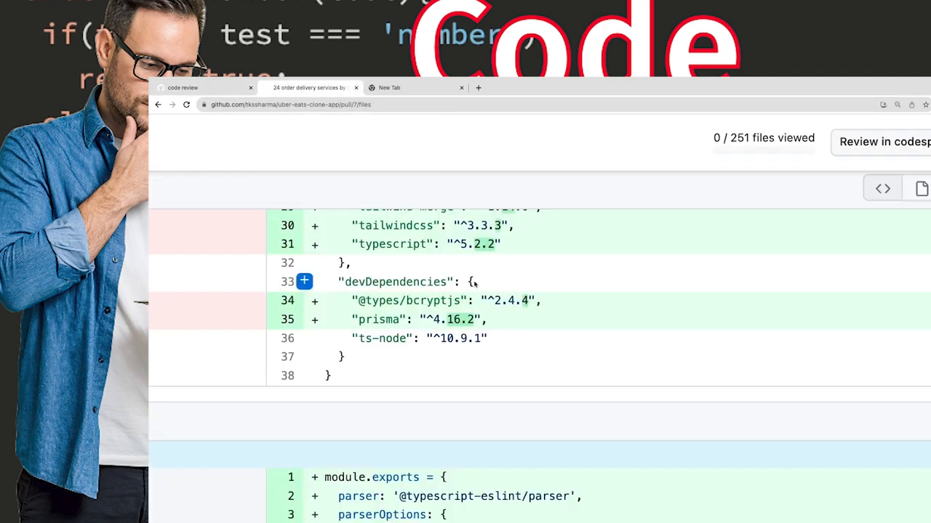
pyautogui.scroll(-3)
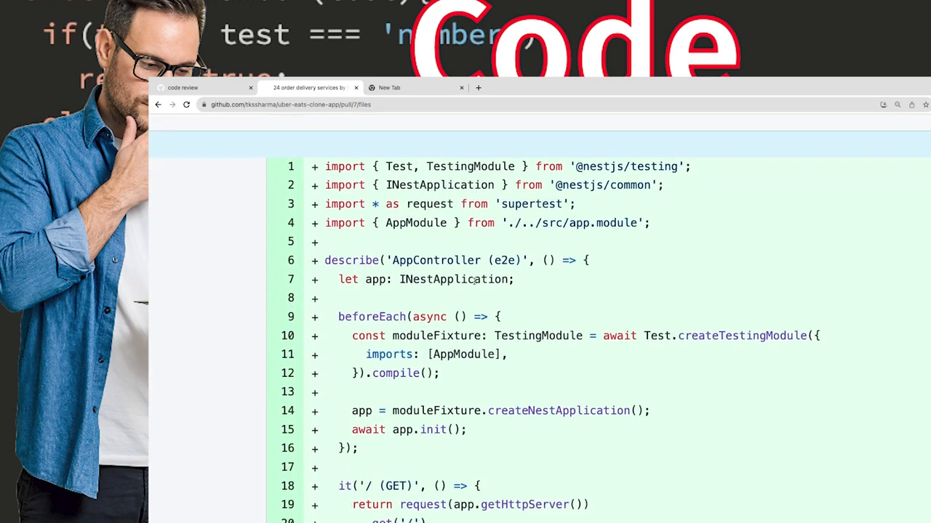
pyautogui.scroll(-3)
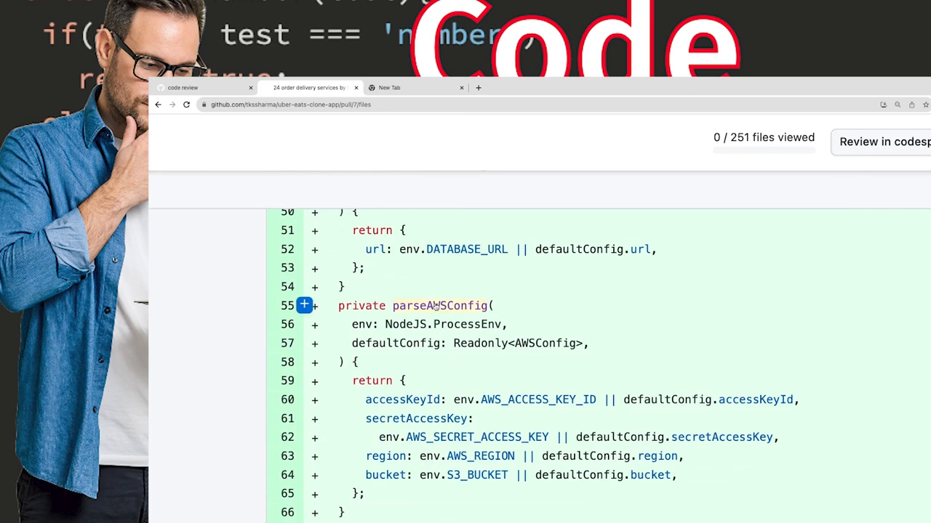
pyautogui.moveTo(410, 314)
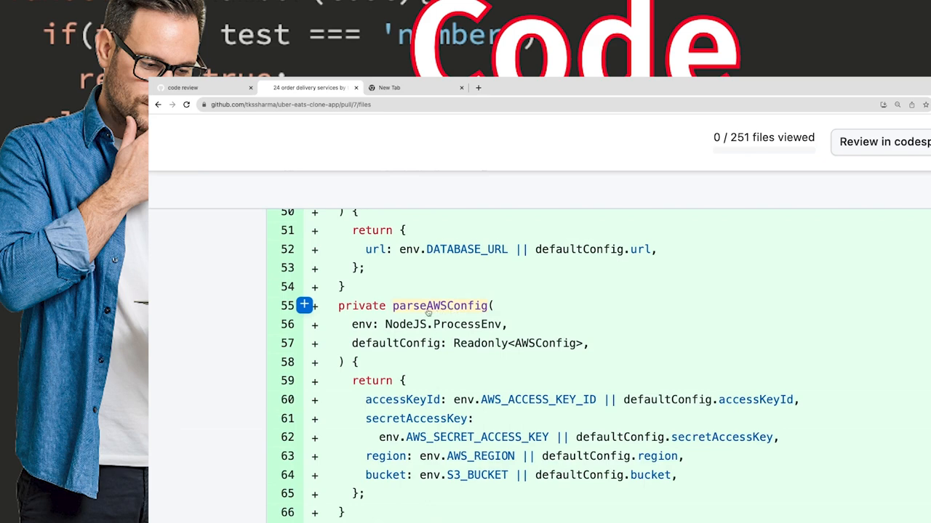
pyautogui.scroll(3)
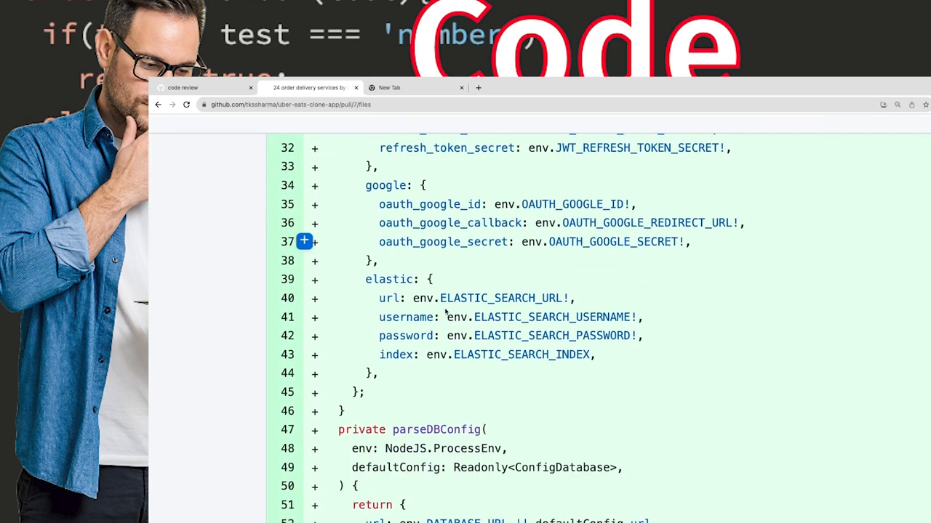
pyautogui.scroll(-3)
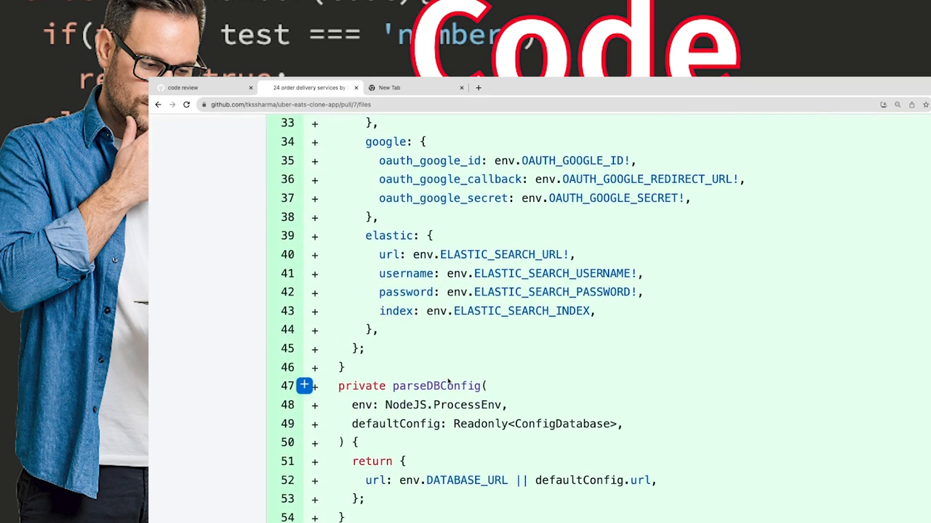
pyautogui.scroll(3)
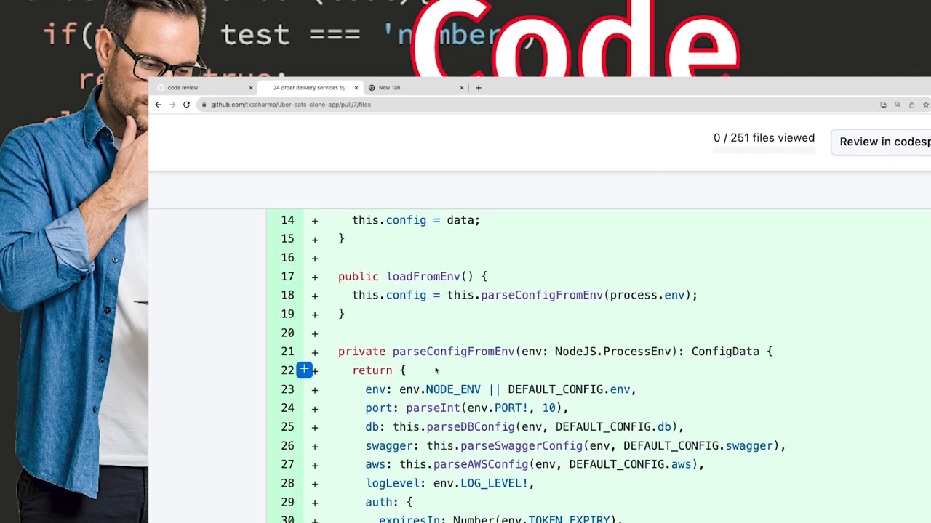
pyautogui.scroll(-3)
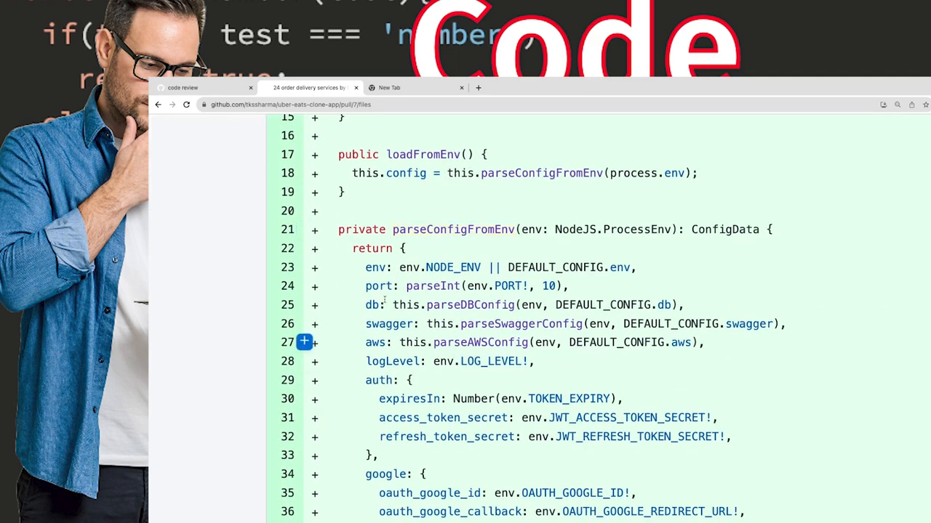
pyautogui.scroll(-3)
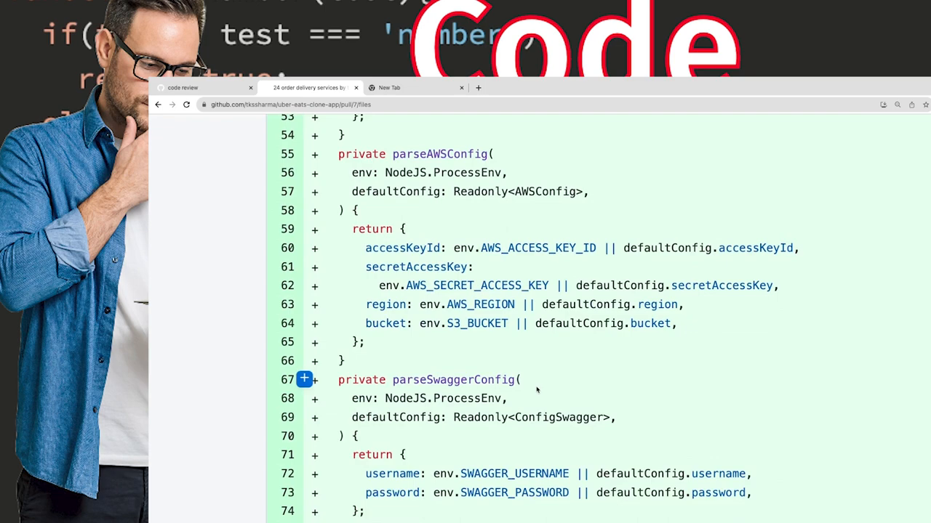
pyautogui.scroll(3)
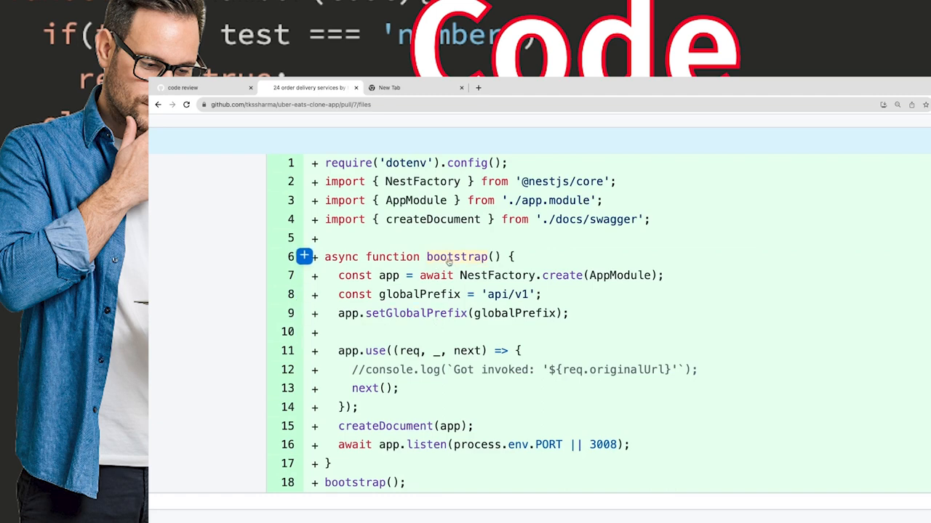
# Step: Scroll the diff past ESLint, Jest config and e2e tests to the AccessTokenJwtStrategy cookie token extractor
pyautogui.scroll(-3)
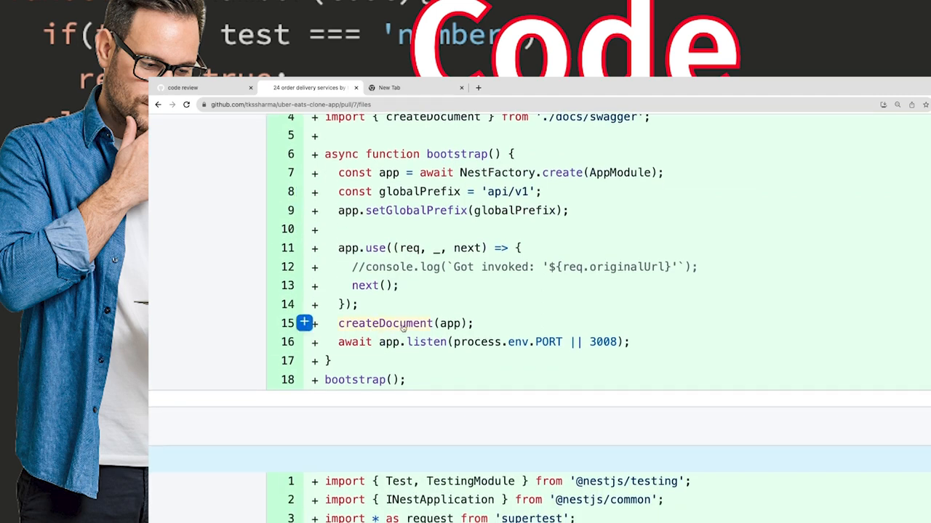
pyautogui.scroll(3)
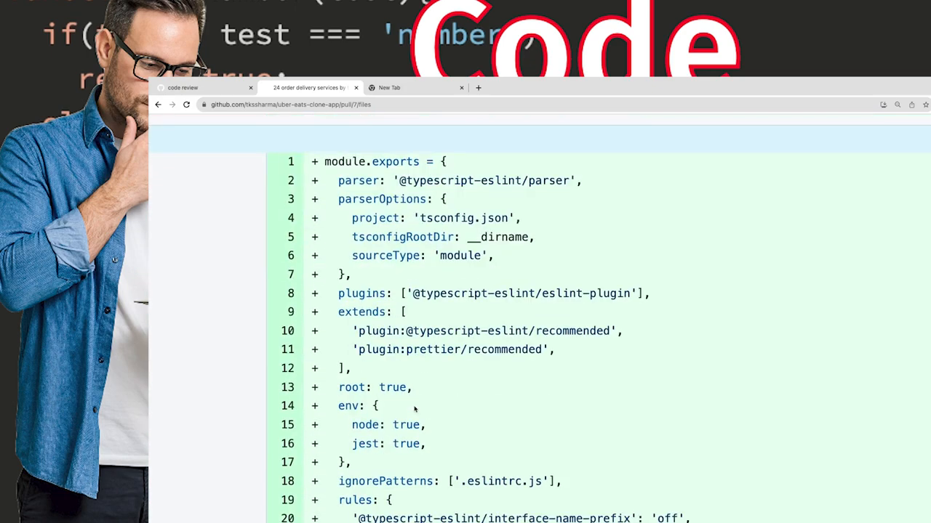
pyautogui.scroll(-3)
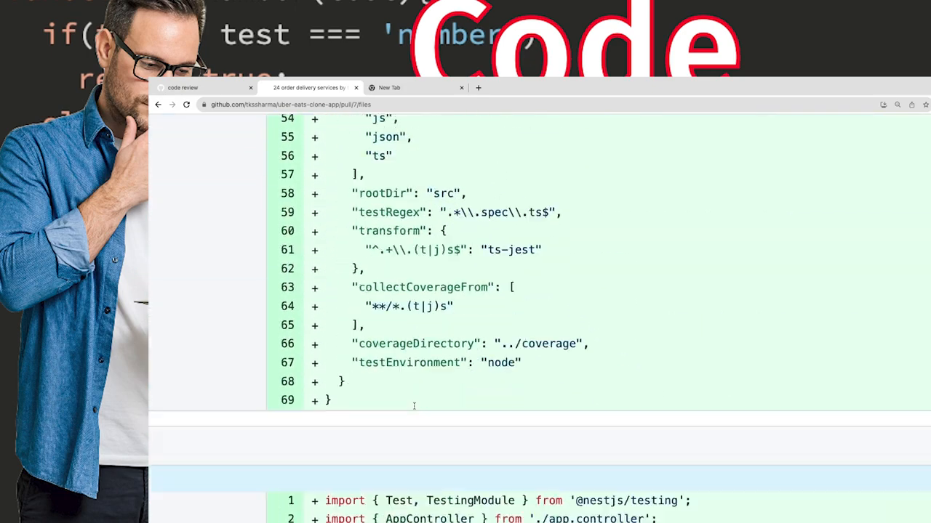
pyautogui.scroll(-3)
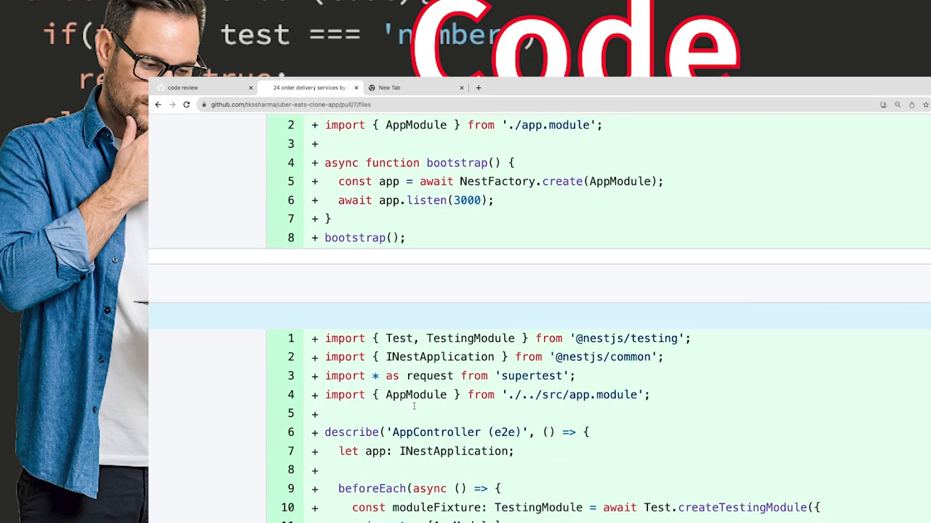
pyautogui.scroll(-3)
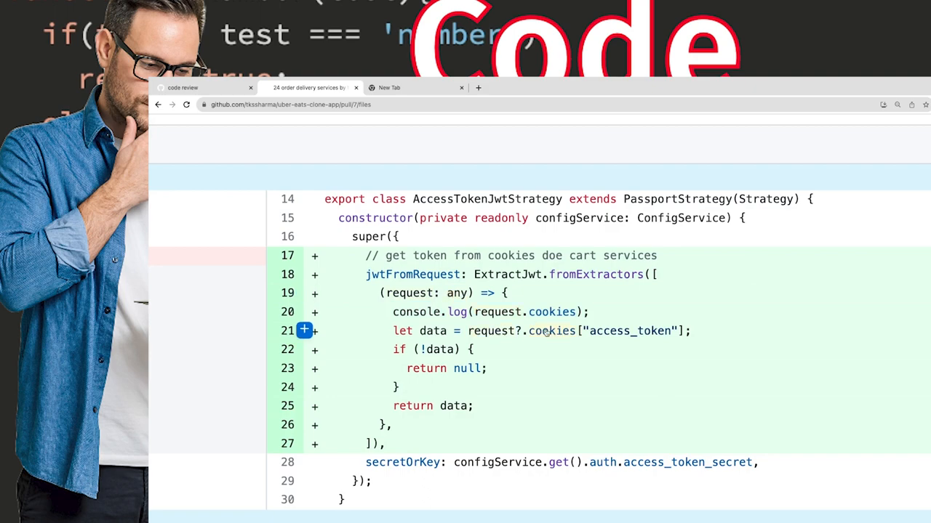
# Step: Review the RabbitMQ client registration, noting the hardcoded amqp URL and queue name
pyautogui.scroll(3)
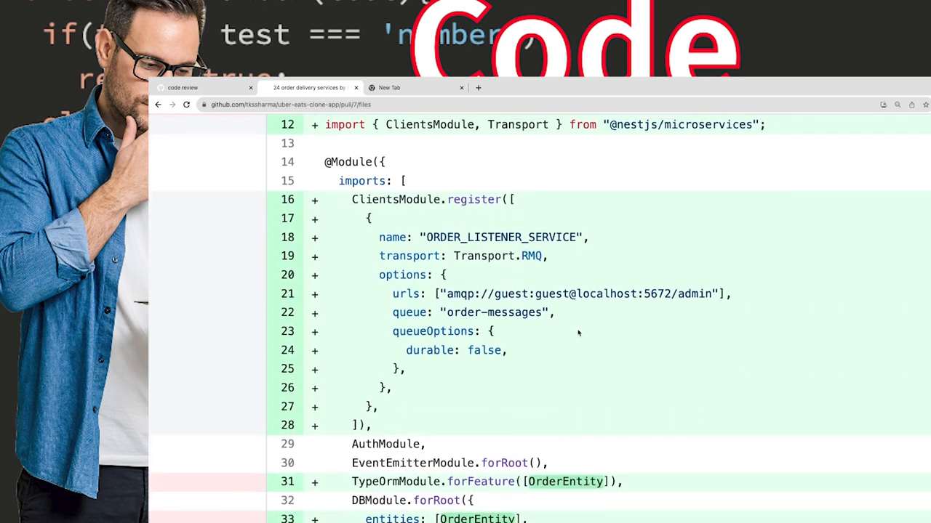
pyautogui.scroll(3)
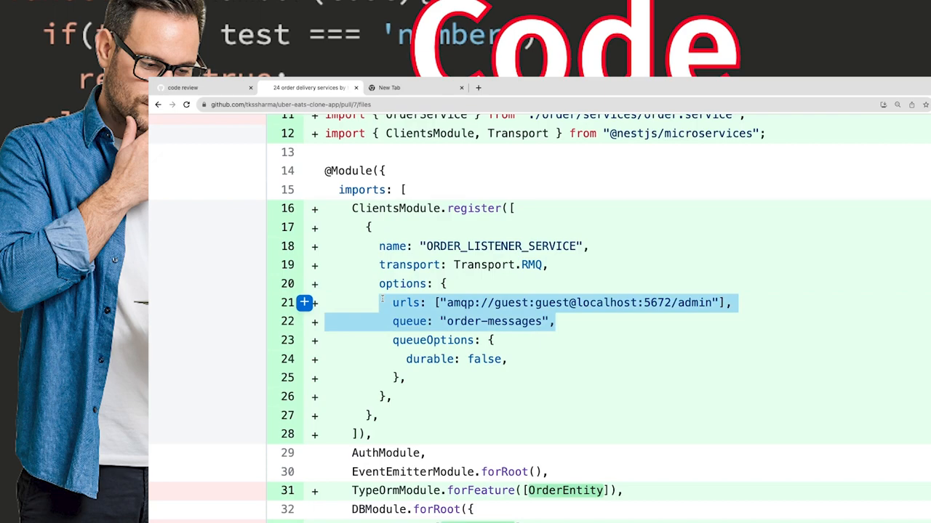
pyautogui.scroll(-3)
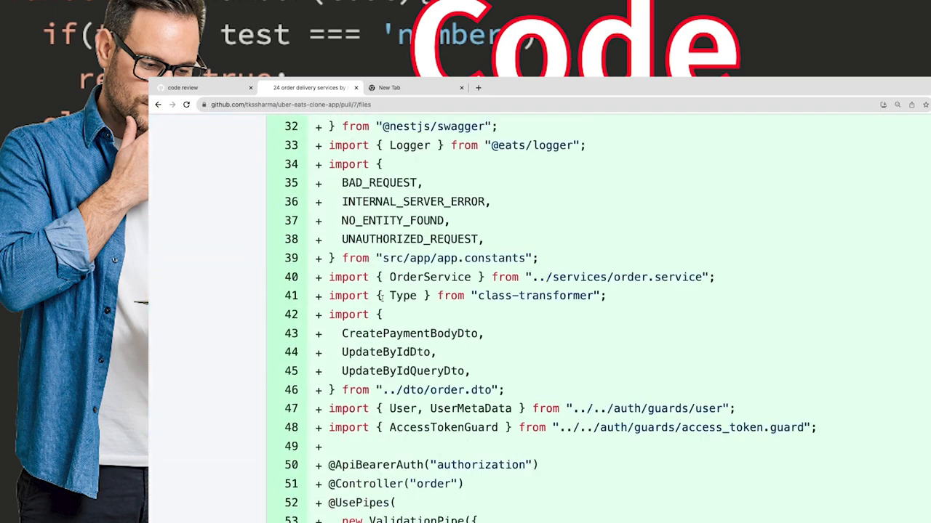
pyautogui.scroll(-3)
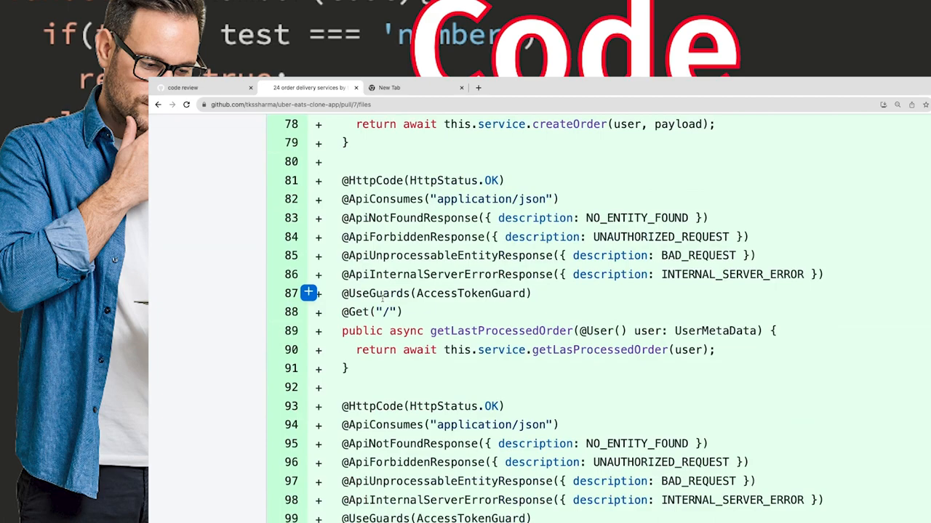
pyautogui.scroll(-3)
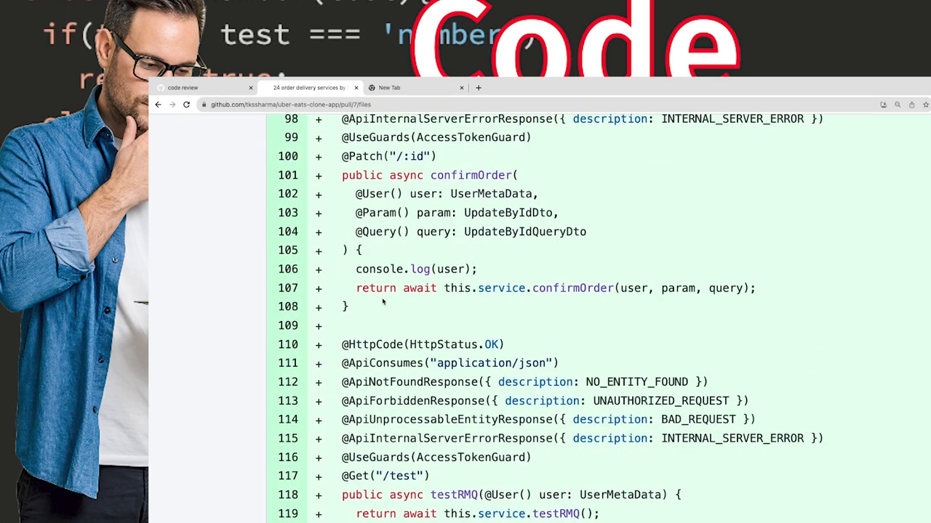
# Step: Review the order controller endpoints and order DTOs down to OrderService.createOrder computing totals
pyautogui.scroll(3)
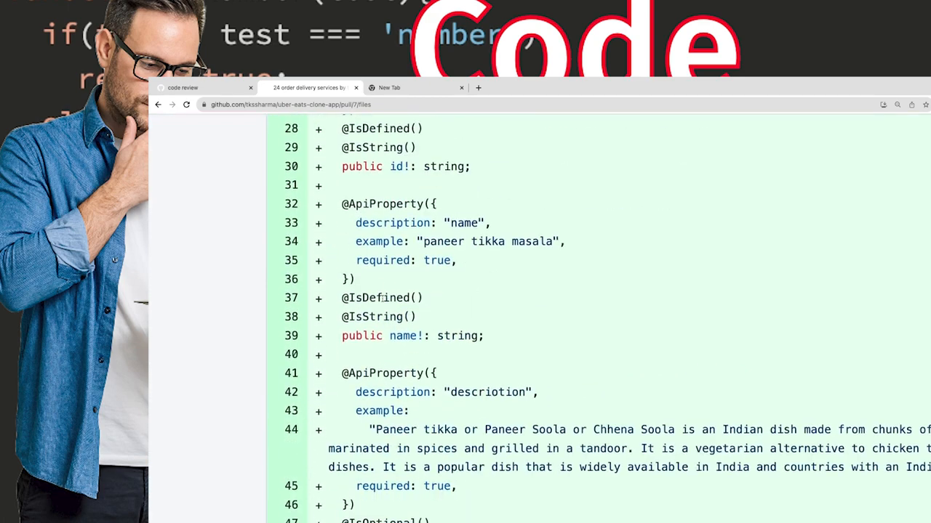
pyautogui.scroll(-3)
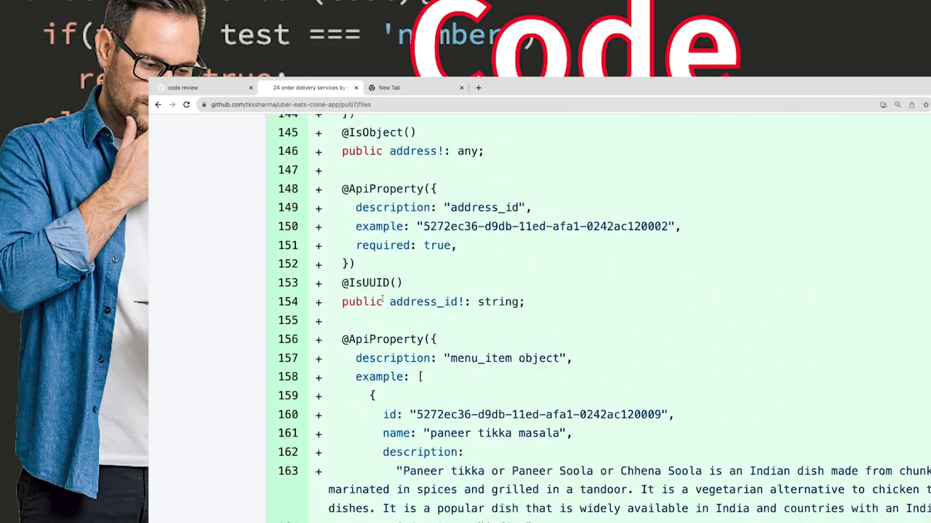
pyautogui.scroll(-3)
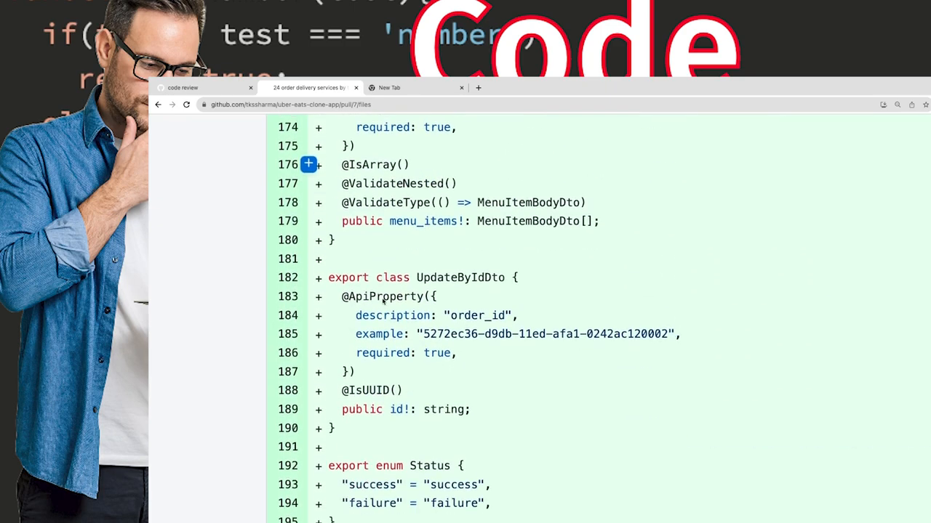
pyautogui.scroll(3)
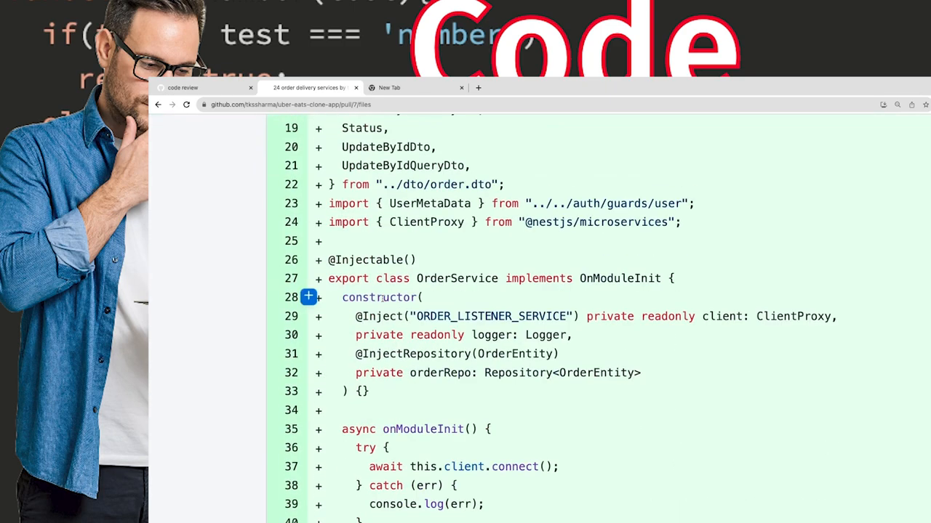
pyautogui.scroll(-3)
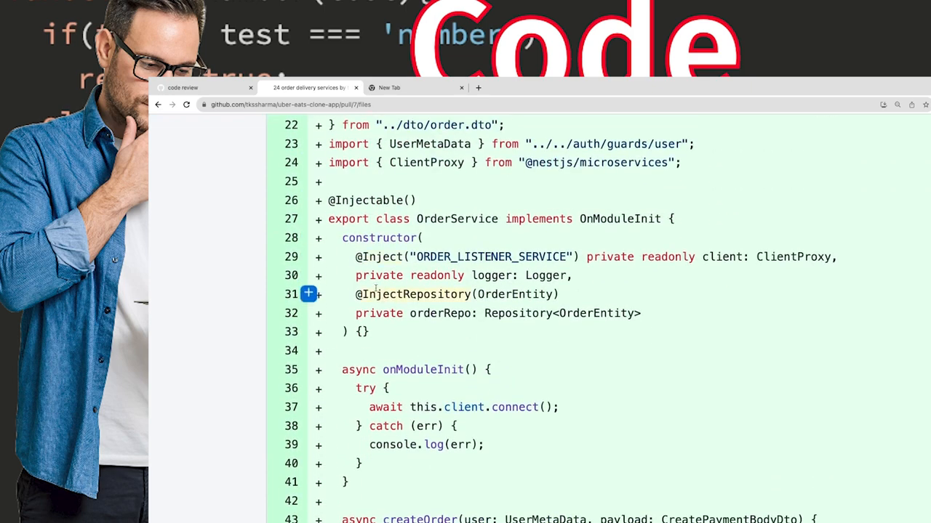
pyautogui.scroll(-3)
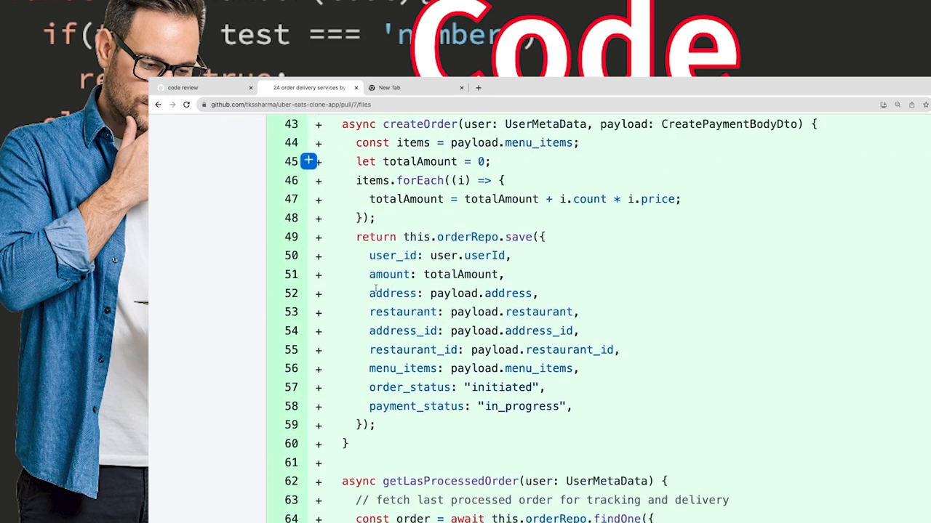
# Step: Review getLasProcessedOrder and confirmOrder, marking the hardcoded 'payment_processed' status string, down to testRMQ
pyautogui.scroll(3)
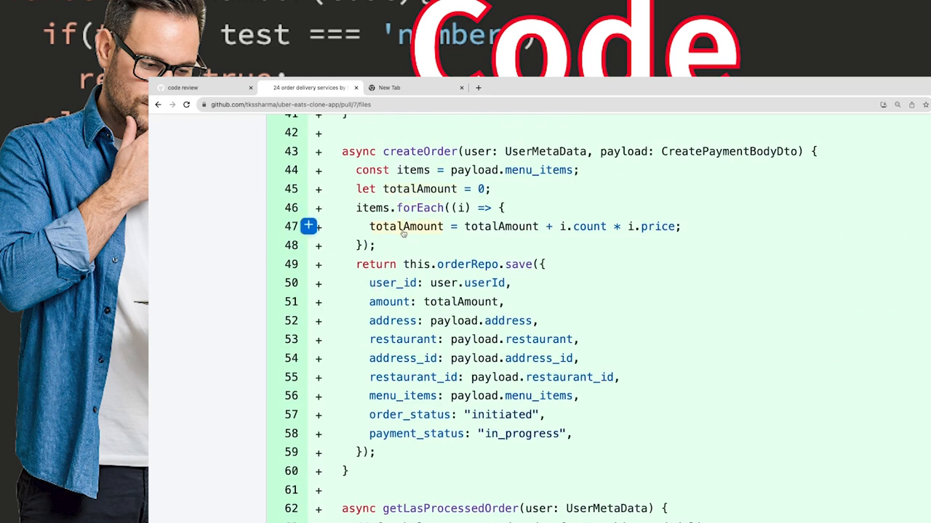
pyautogui.moveTo(407, 275)
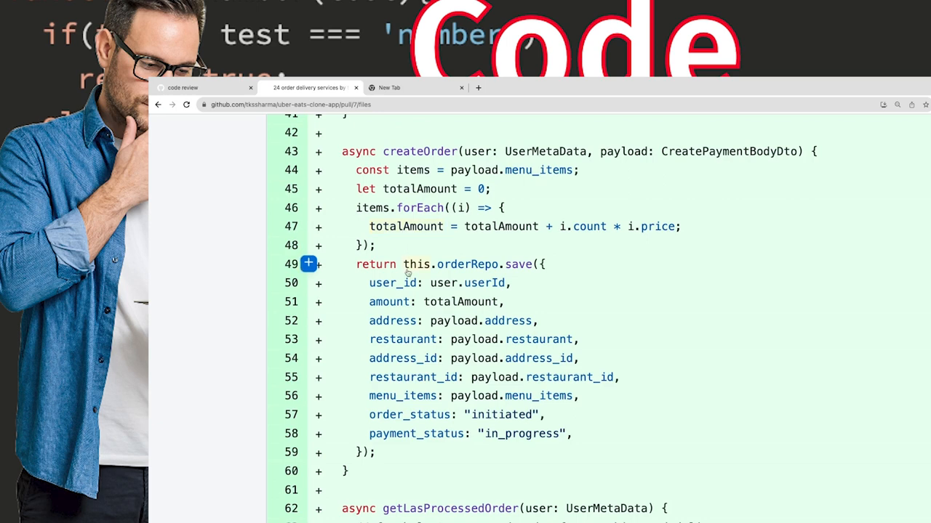
pyautogui.scroll(-3)
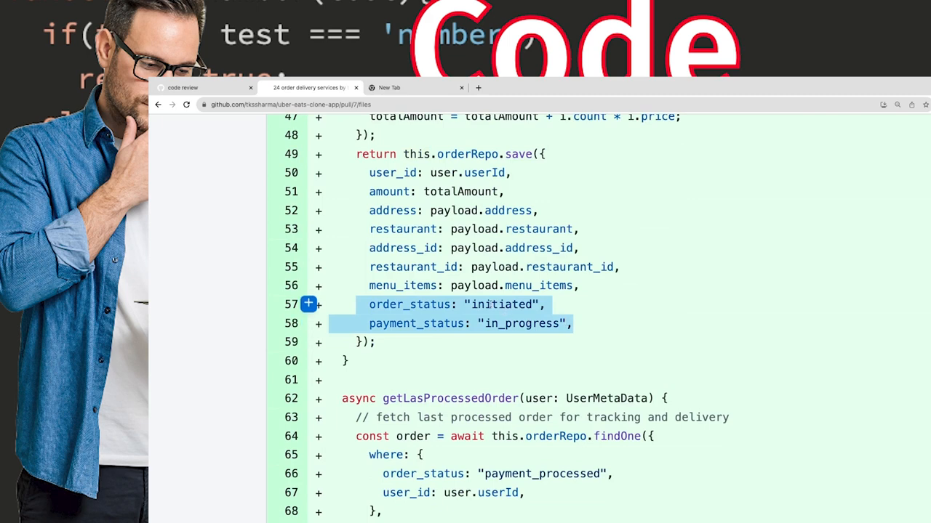
pyautogui.scroll(-3)
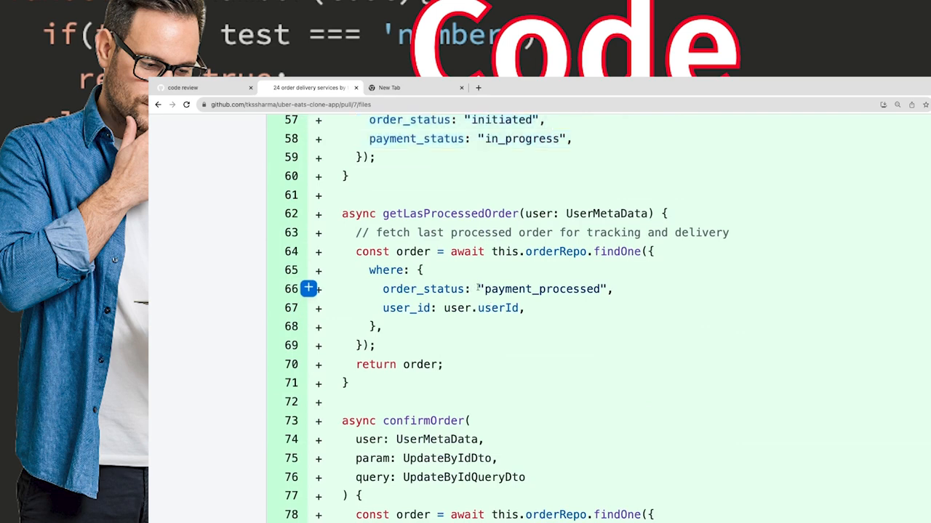
pyautogui.doubleClick(541, 288)
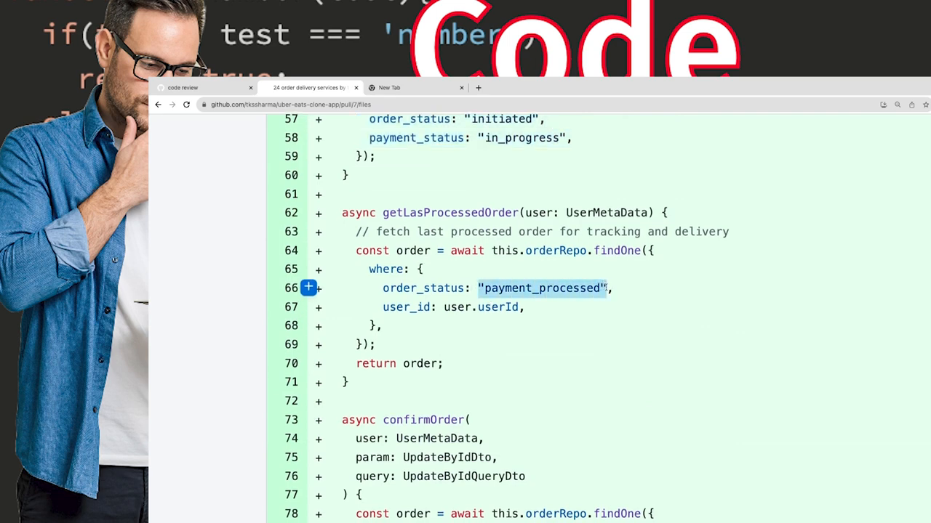
pyautogui.scroll(-3)
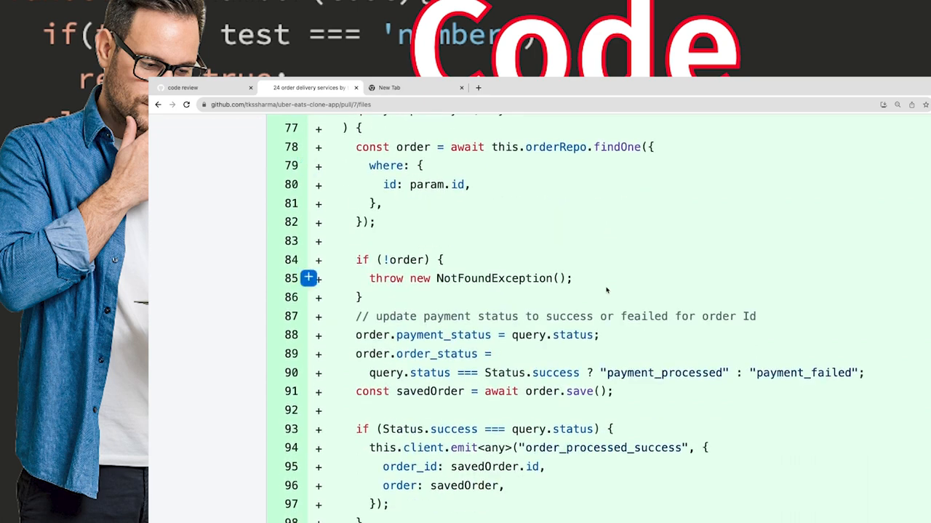
pyautogui.moveTo(654, 373)
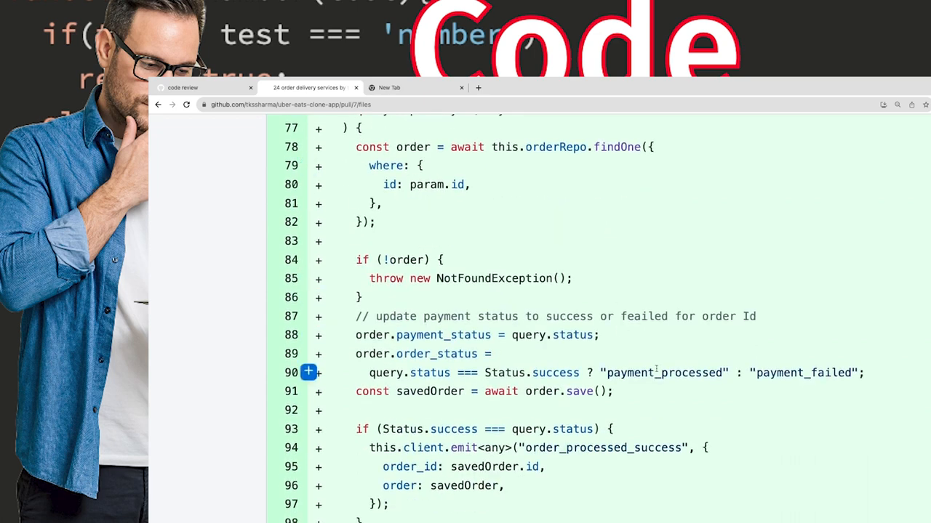
pyautogui.scroll(-3)
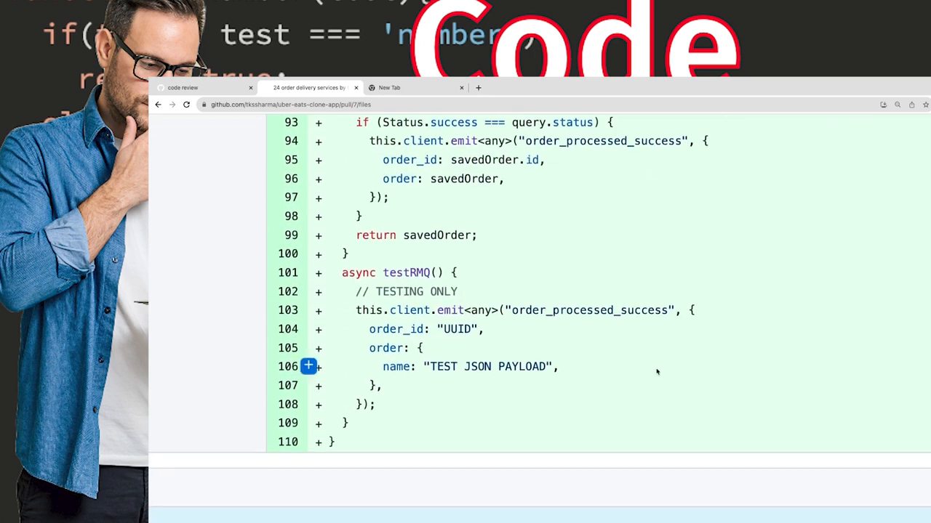
# Step: Review ReverseProxyPaymentMiddleware and the frontend package.json, reaching the Next.js restaurant GET route
pyautogui.scroll(3)
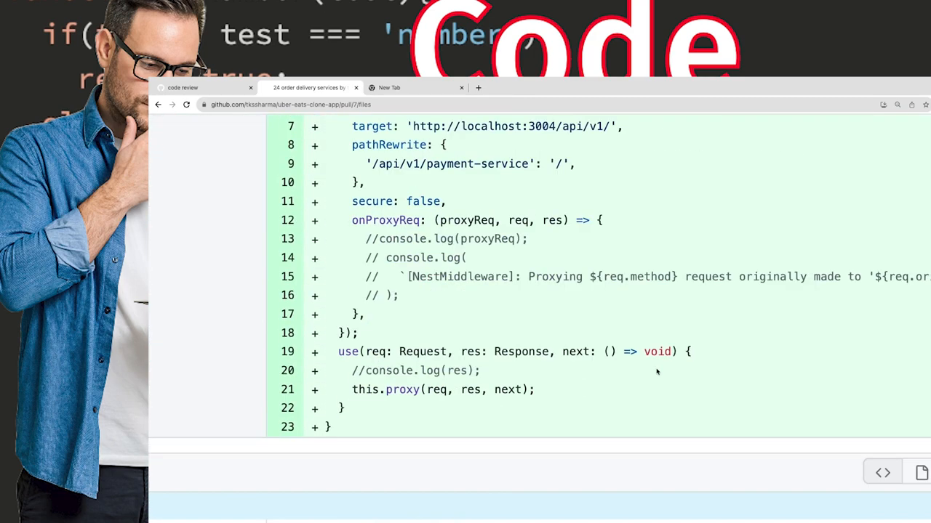
pyautogui.scroll(3)
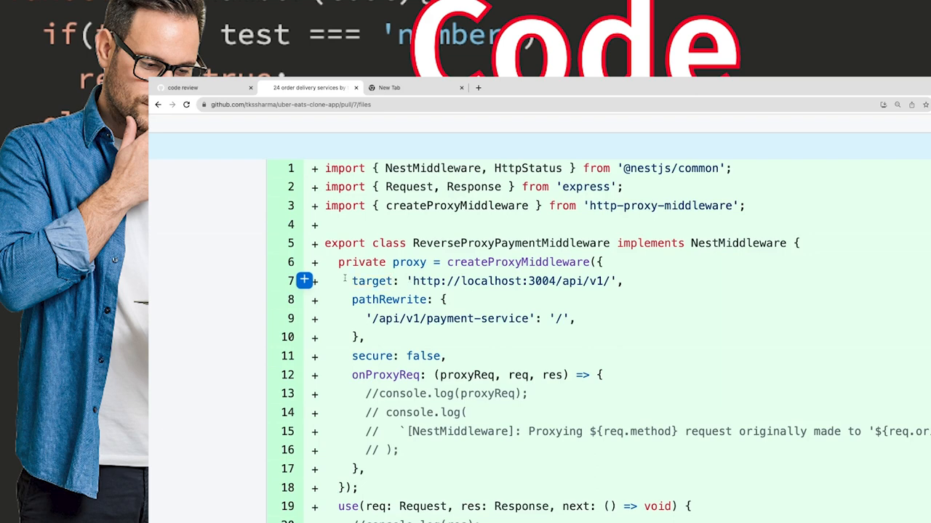
pyautogui.moveTo(631, 276)
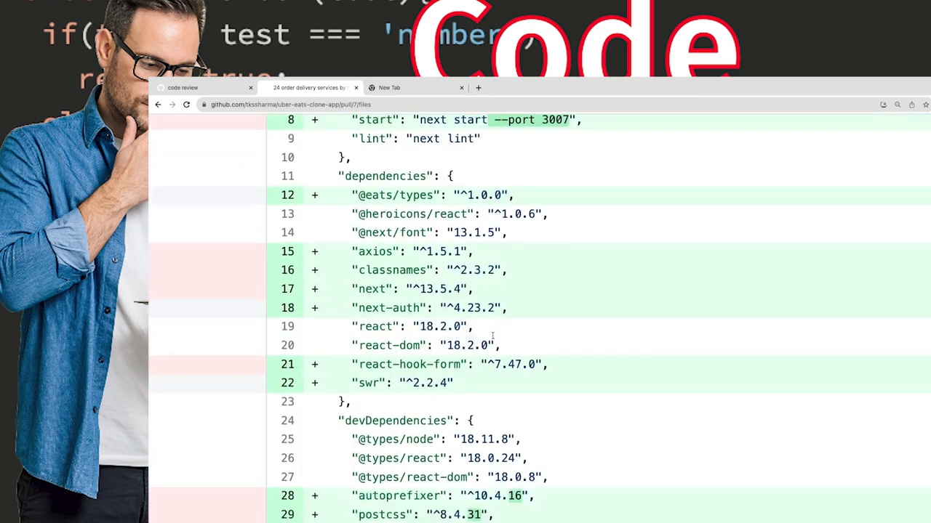
pyautogui.scroll(-3)
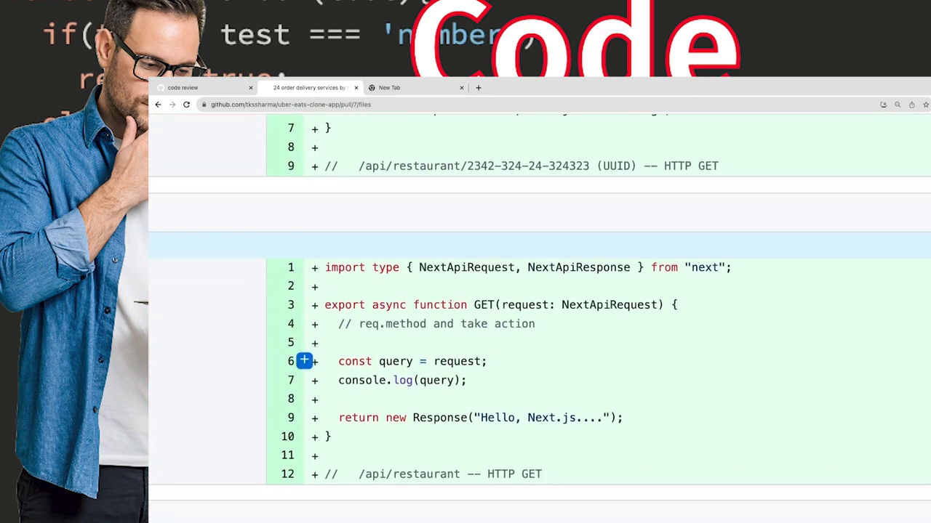
pyautogui.moveTo(556, 448)
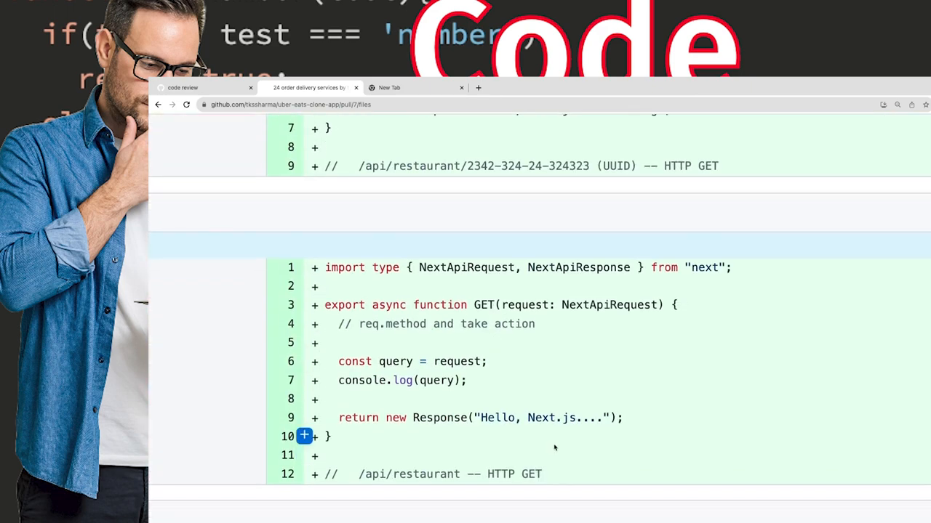